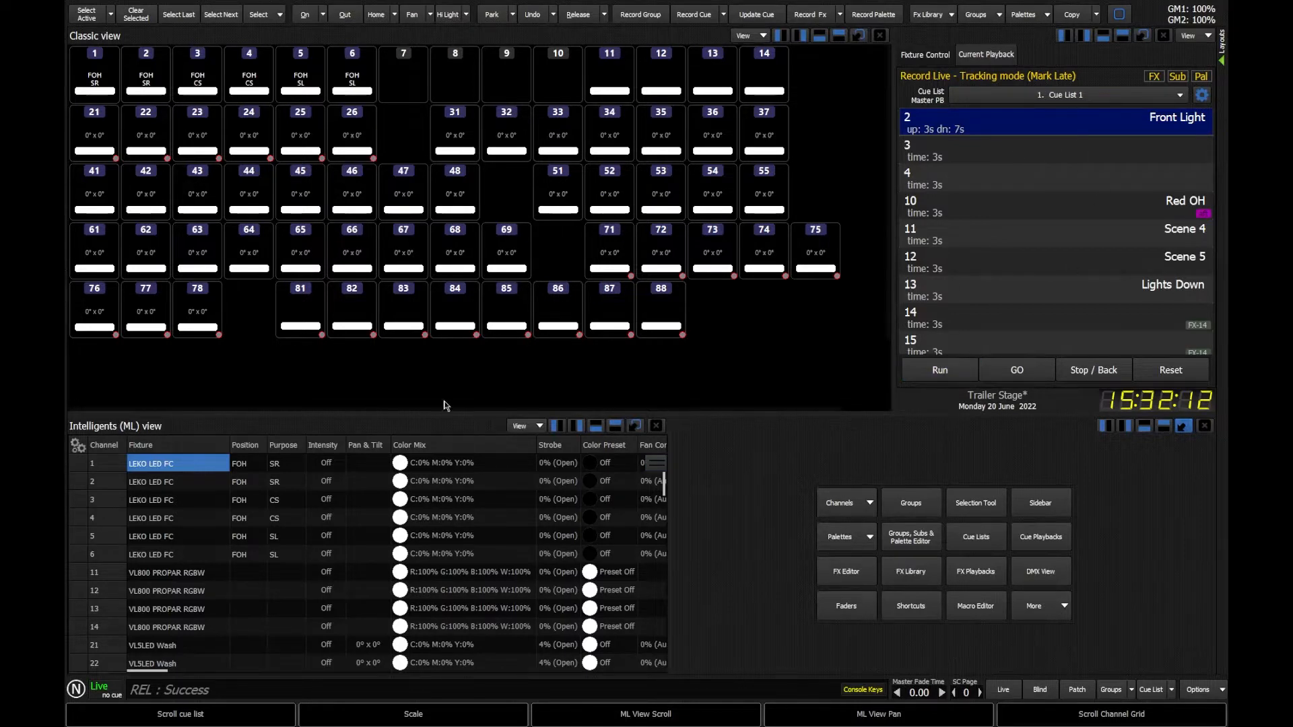
mouse_move(504, 540)
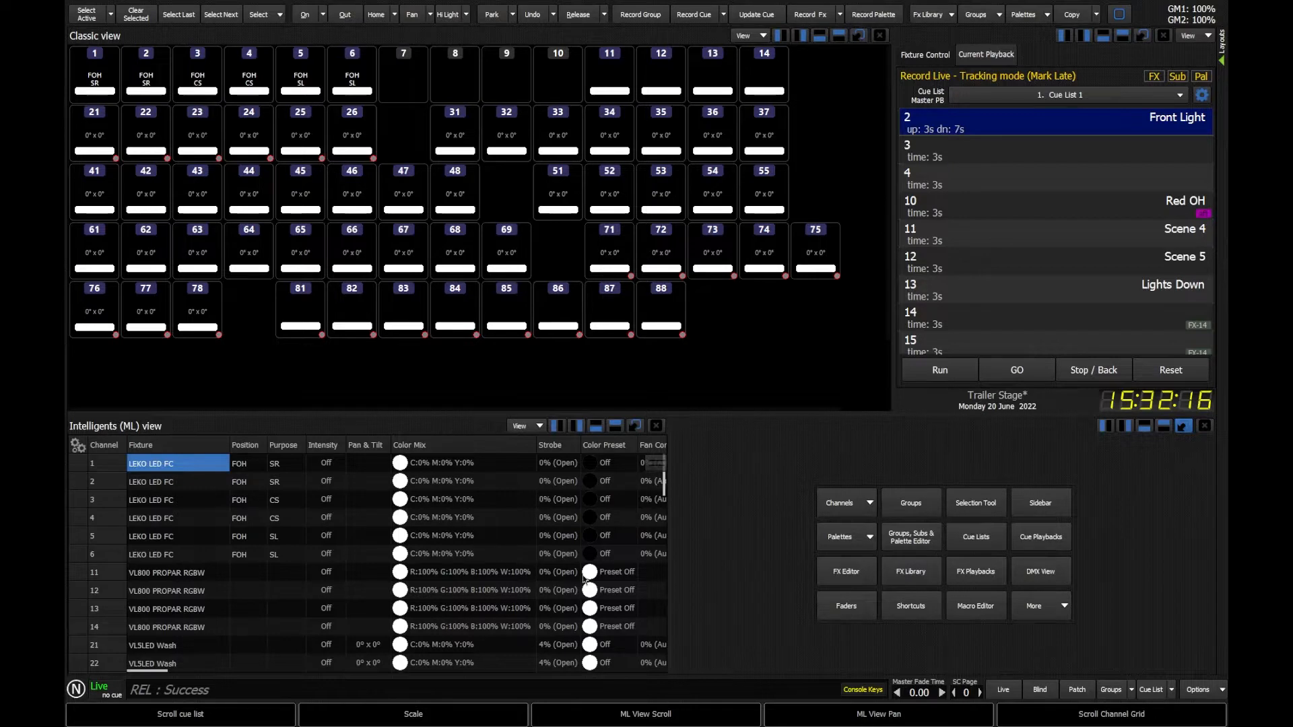
mouse_move(528, 323)
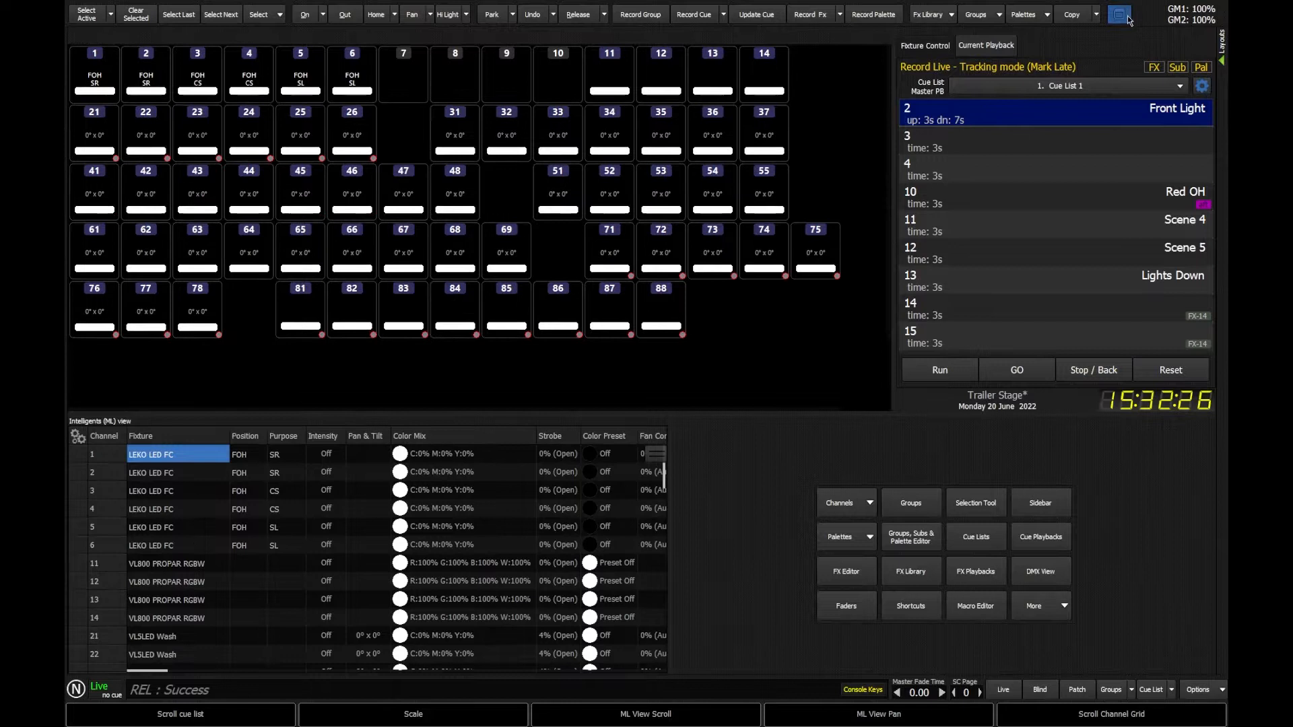
- Show the window headers and controls again across the layout
click(1118, 13)
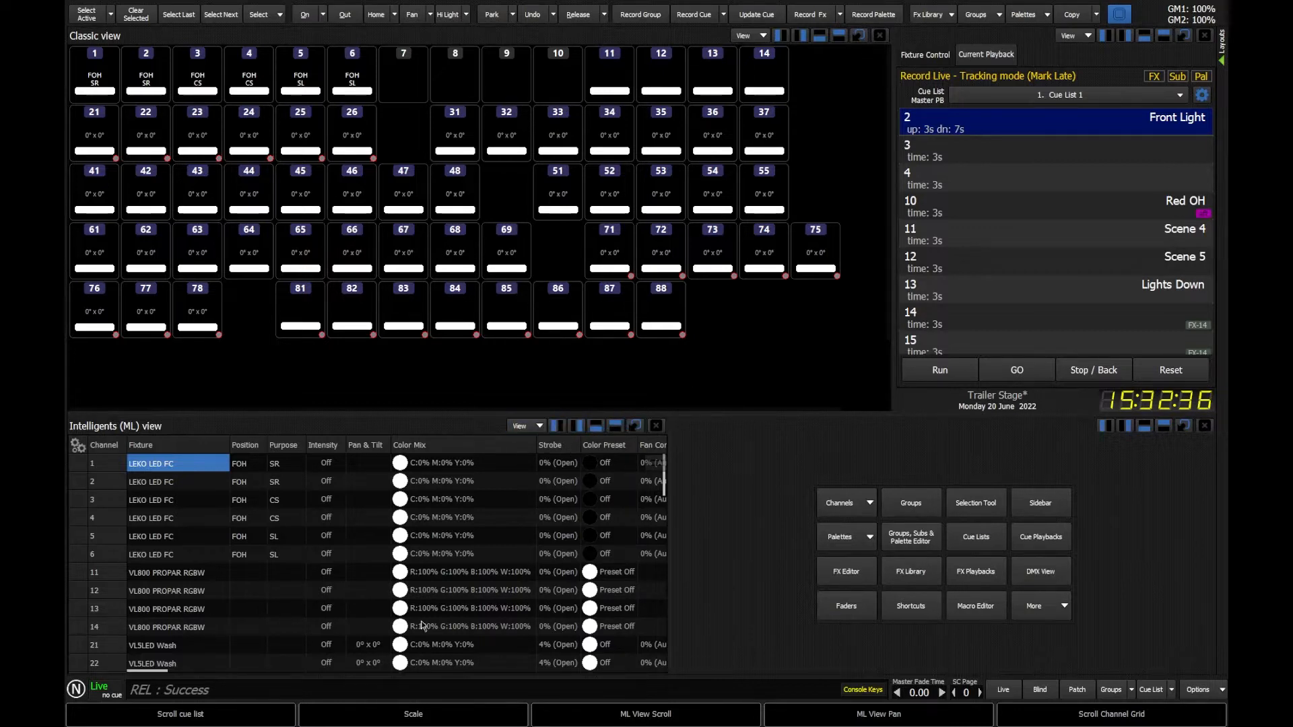
mouse_move(711, 412)
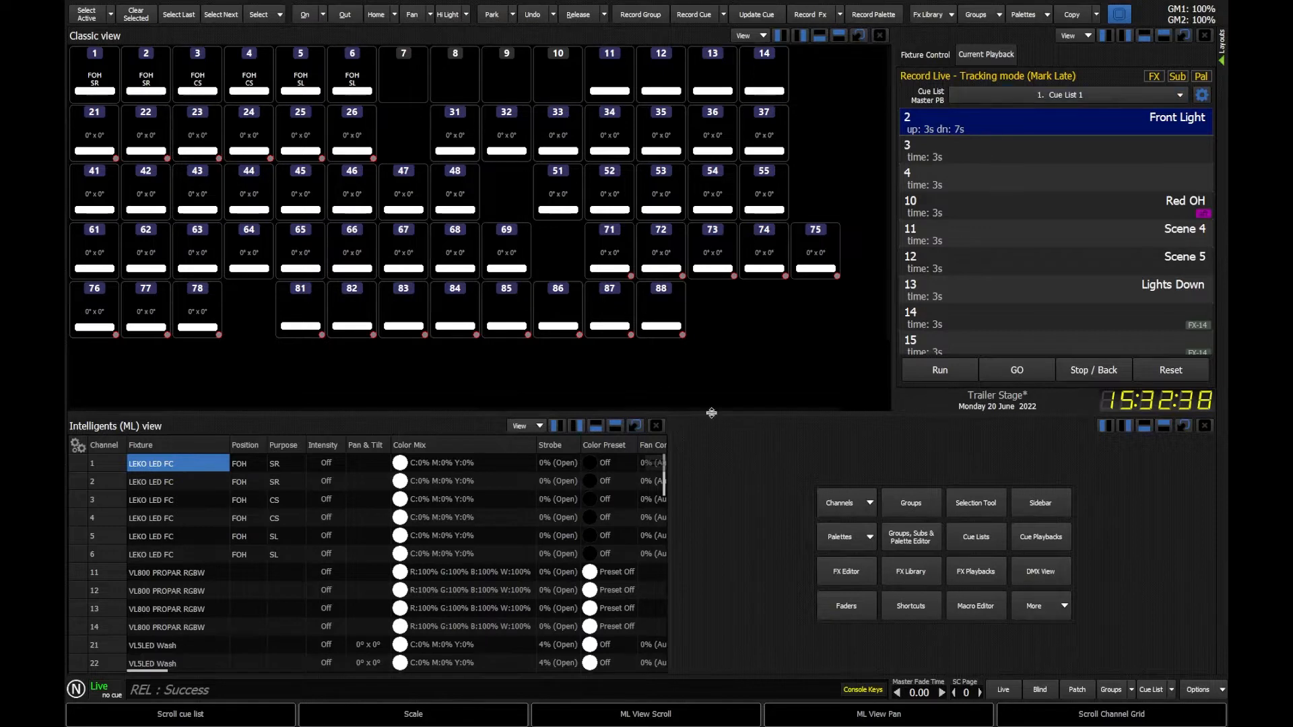
mouse_move(614, 454)
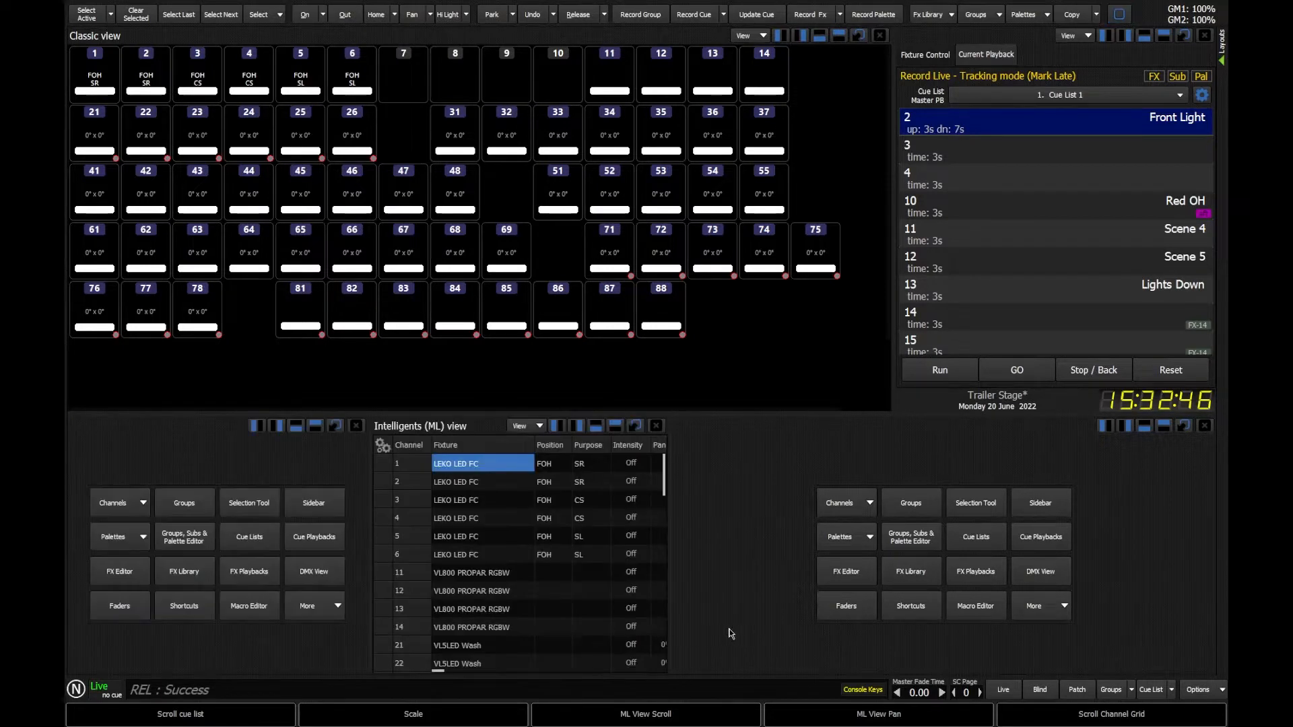
- Remove the empty window so the Intelligents view fills its area again
click(312, 503)
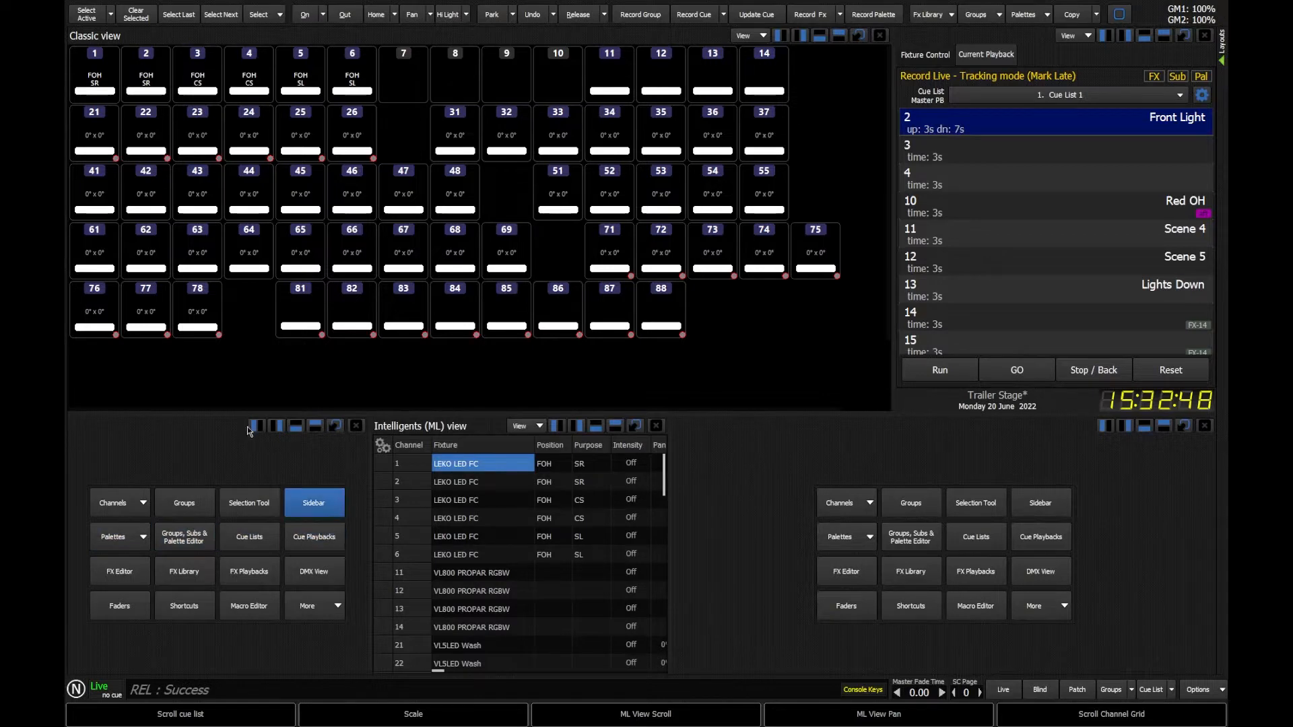
click(355, 426)
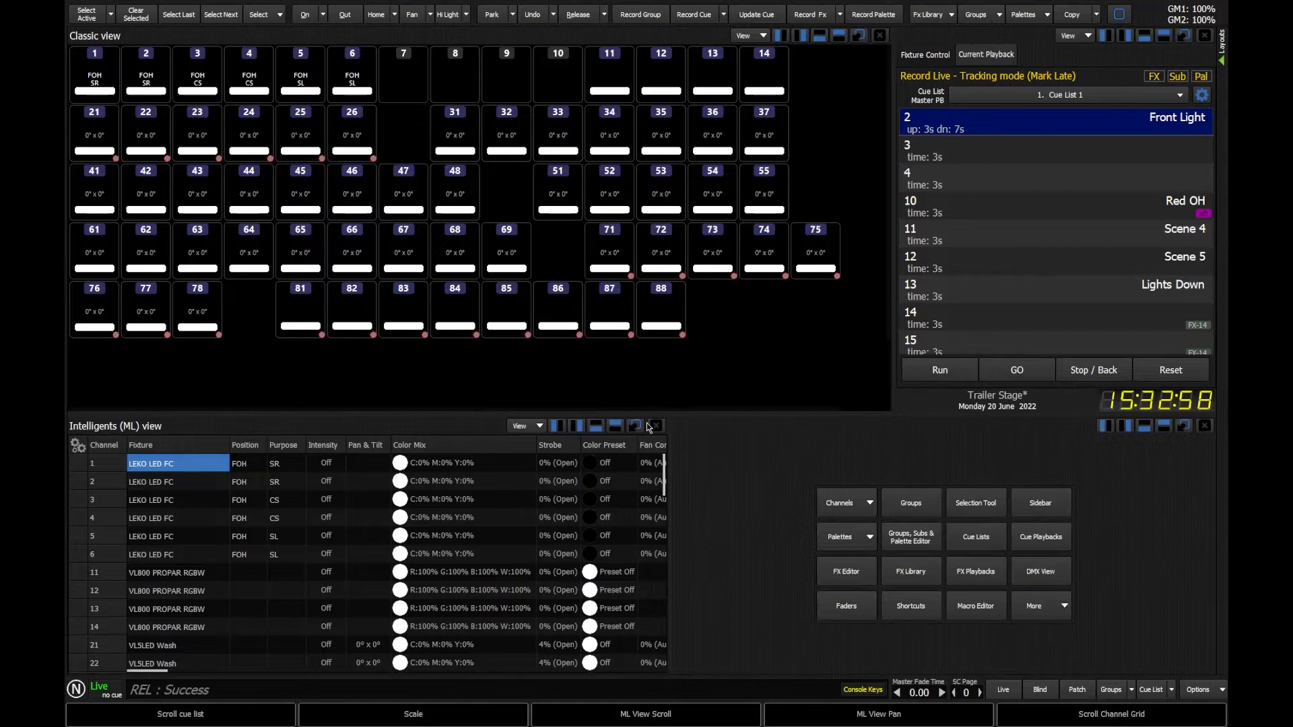
- Close the Intelligents view, briefly open a Color palette, then close it too
click(635, 425)
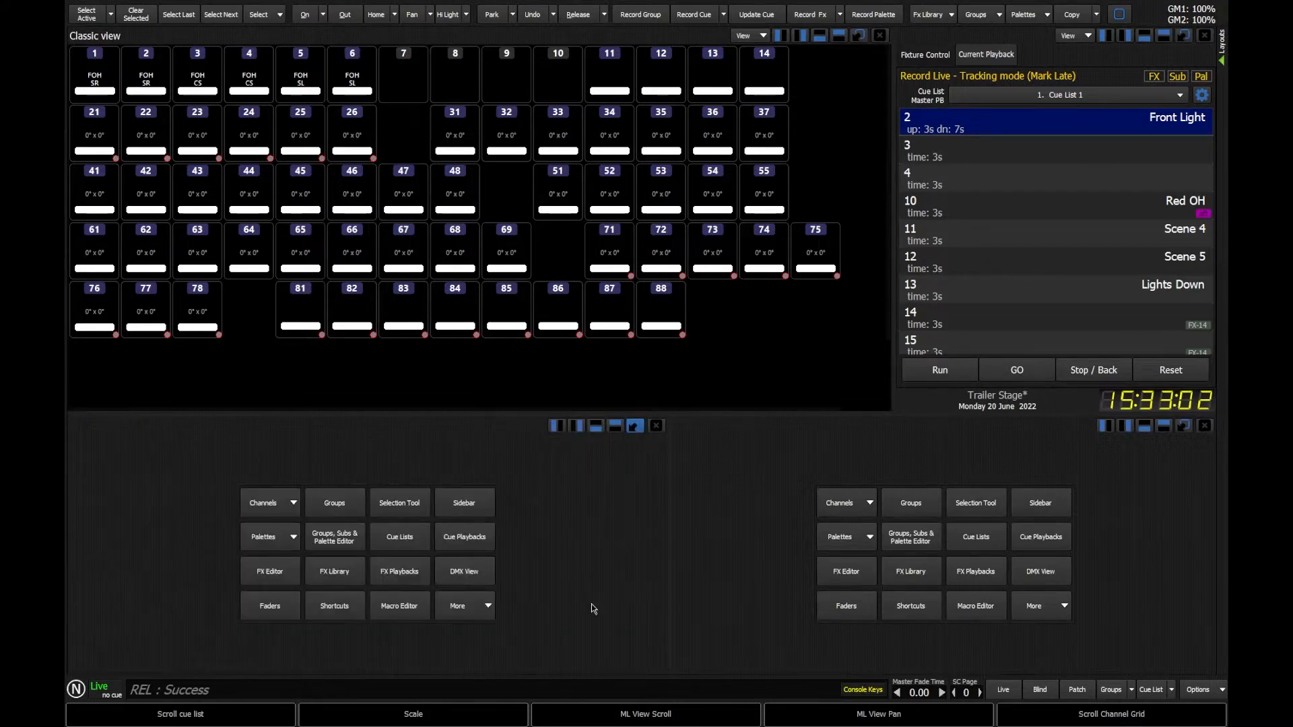
click(264, 502)
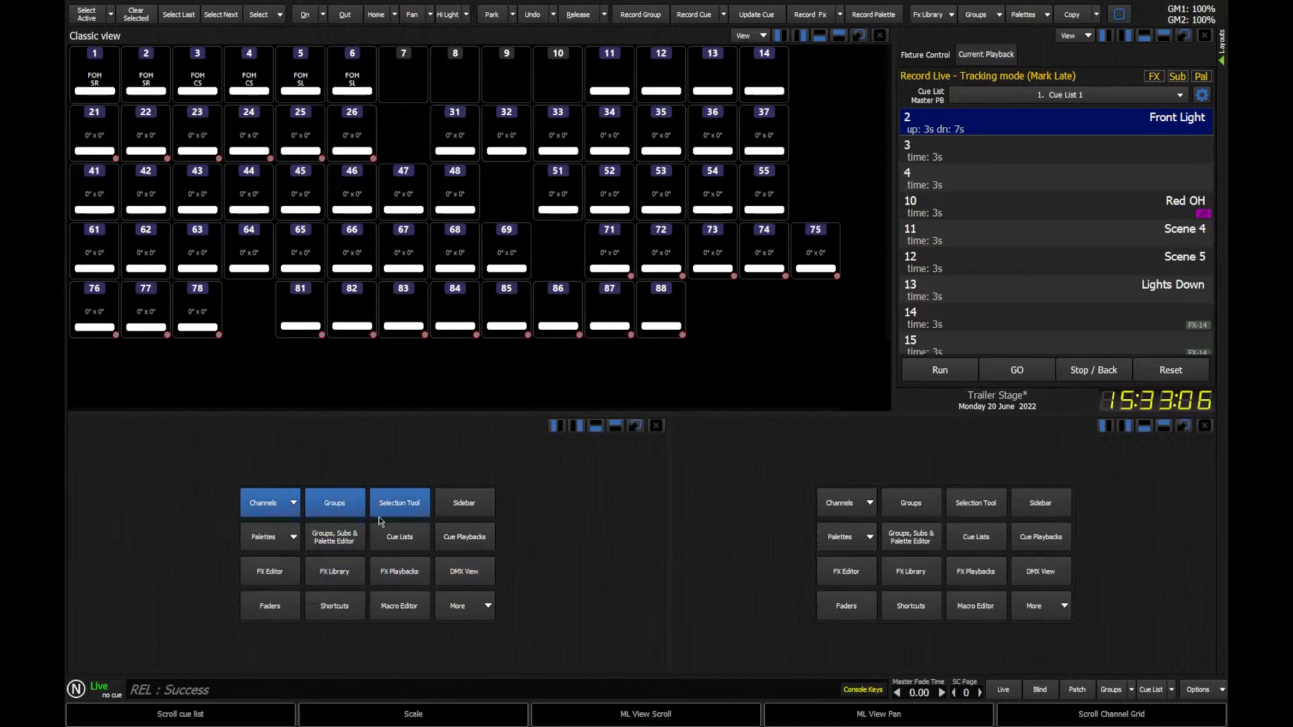
click(264, 538)
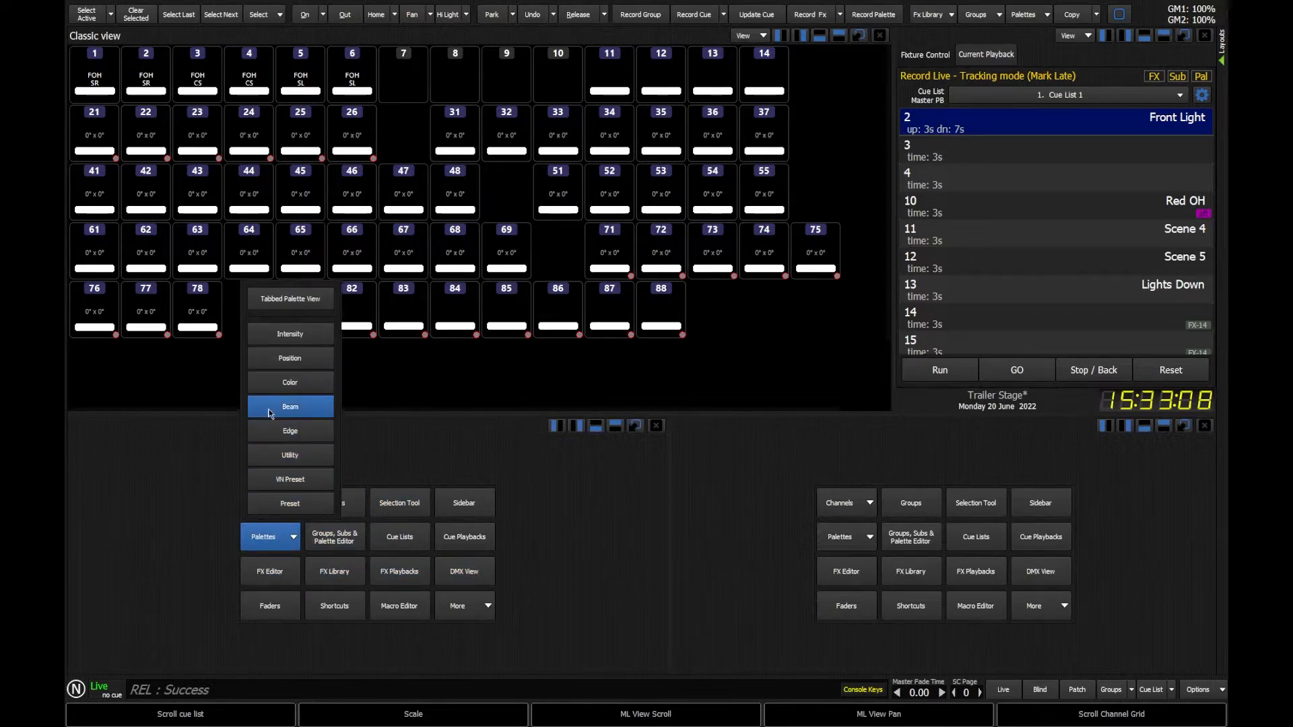
click(289, 382)
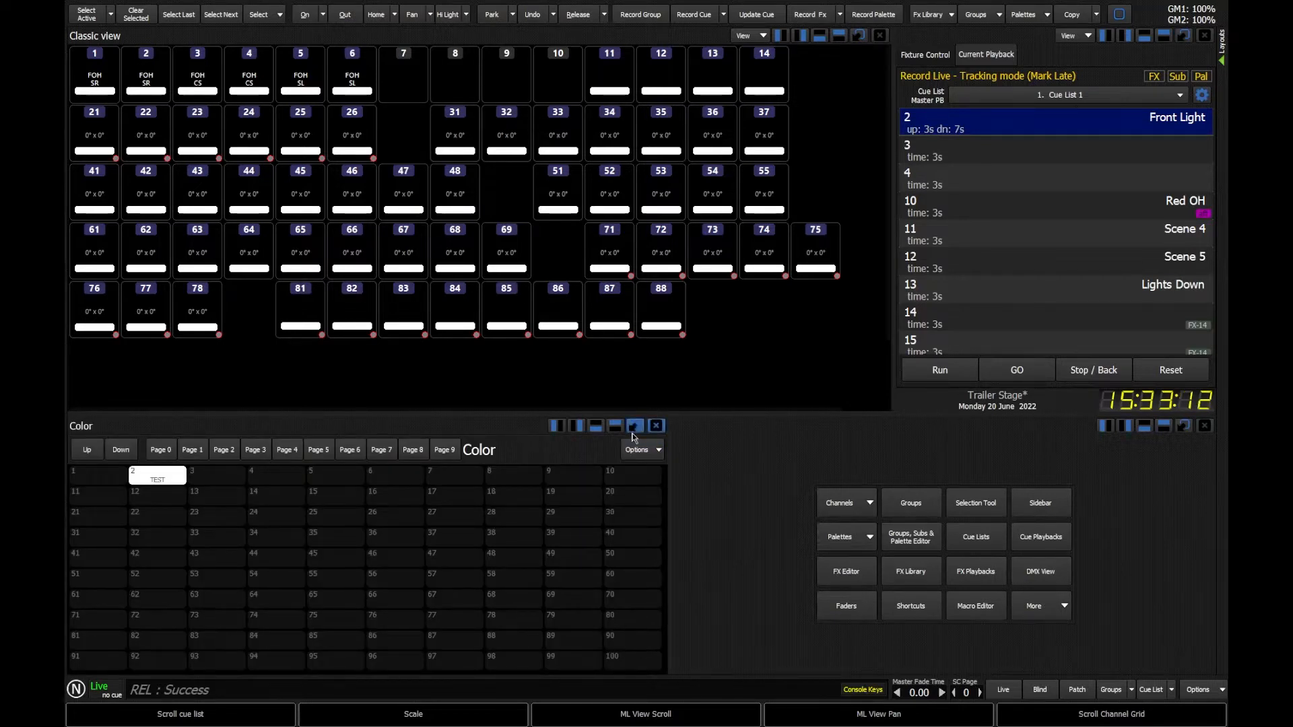
click(656, 425)
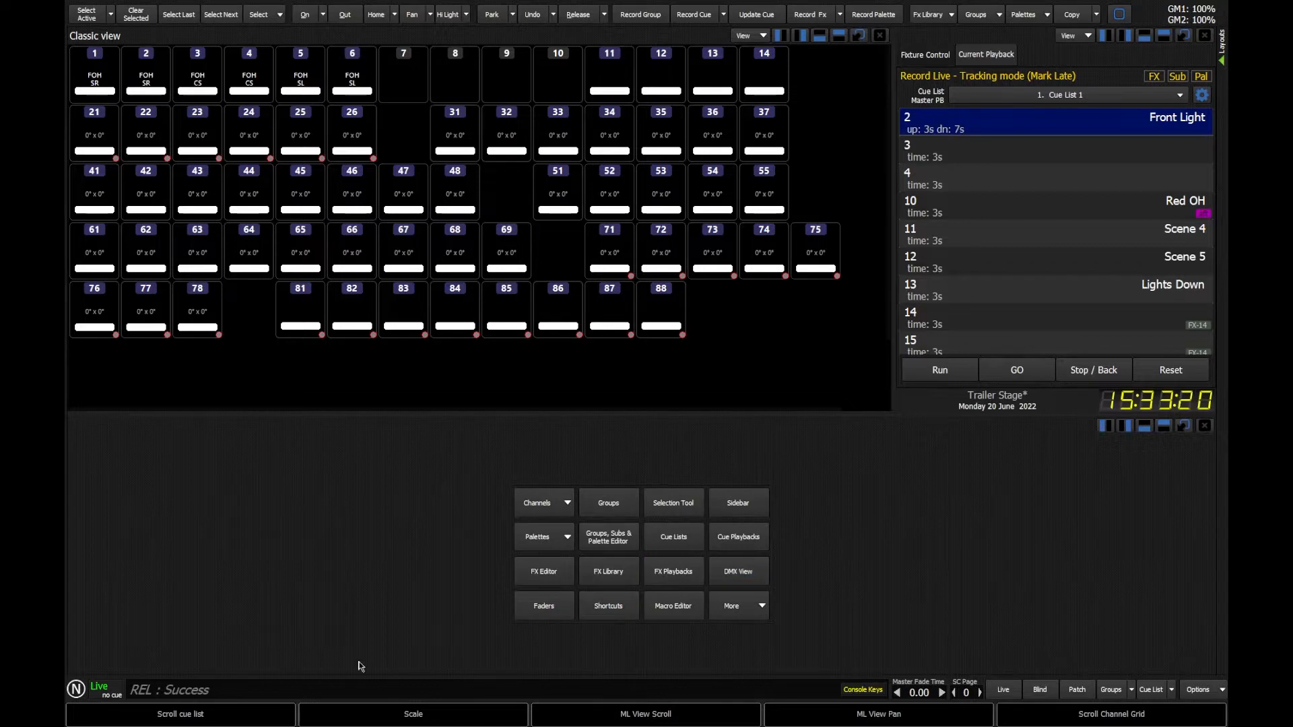
- Restore the Intelligents view and open the Shortcuts page in the right window
click(673, 503)
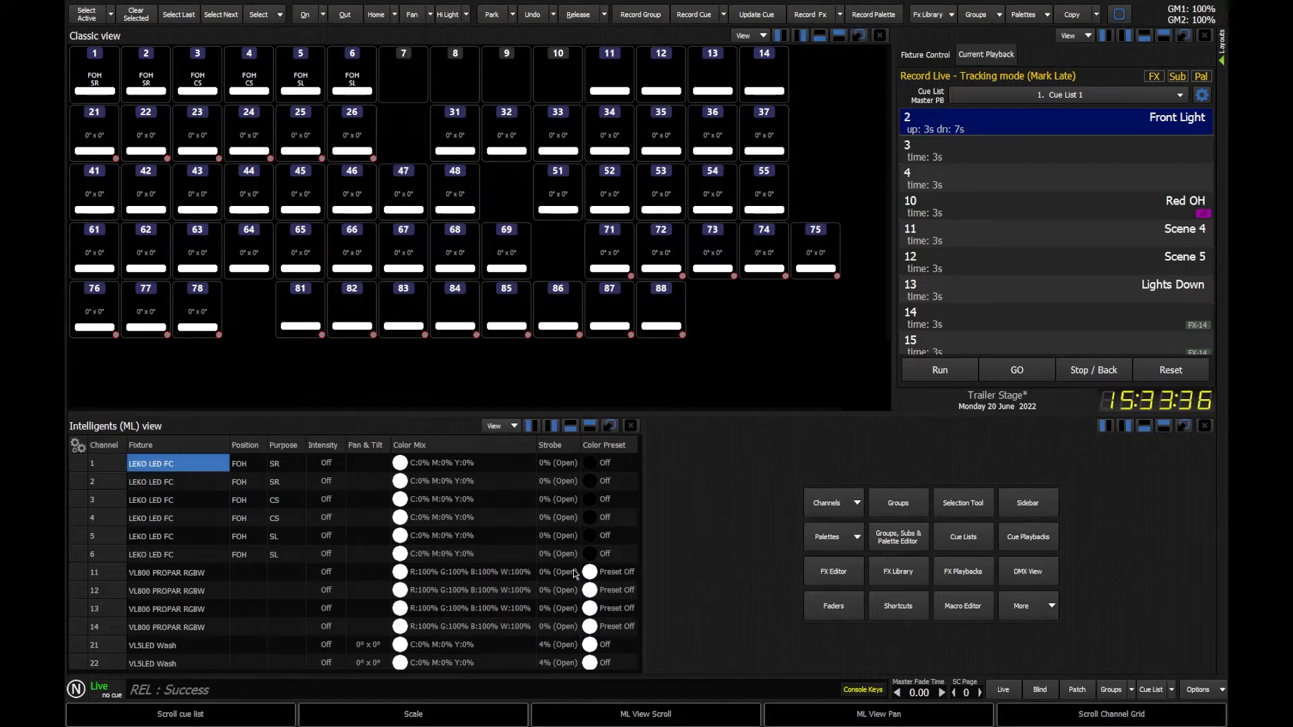
click(829, 502)
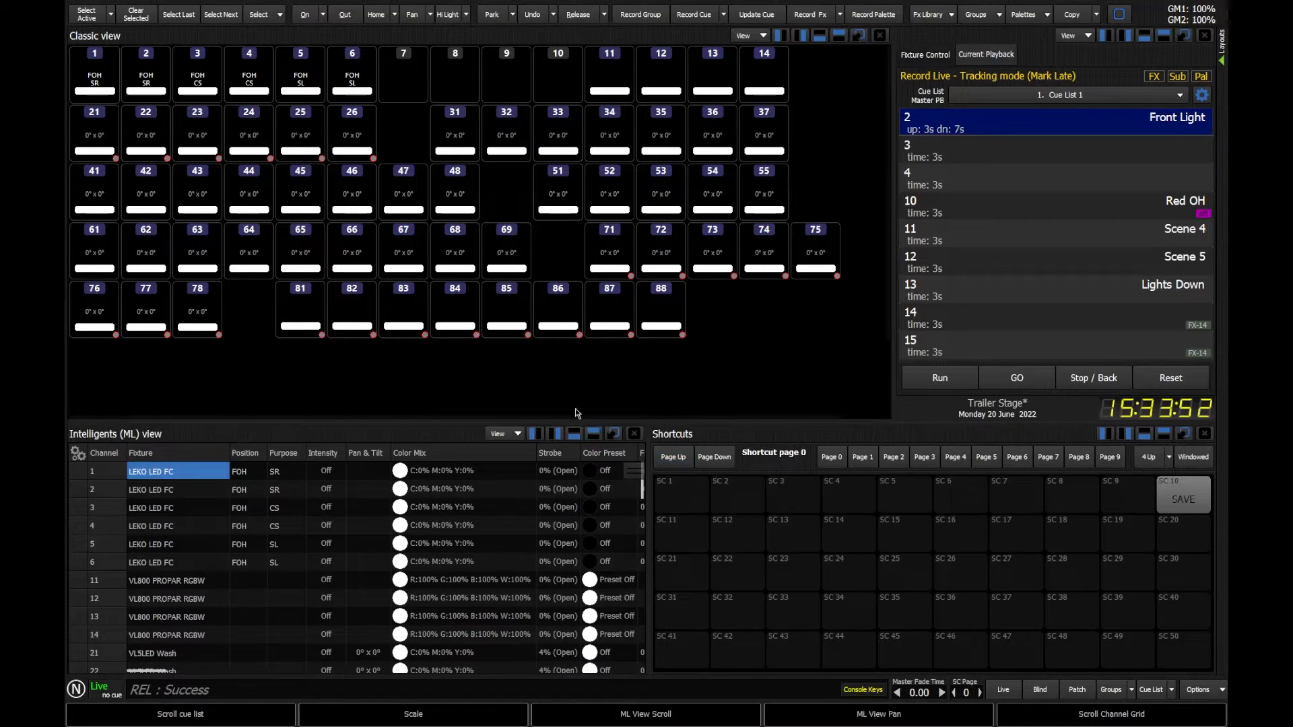
mouse_move(931, 637)
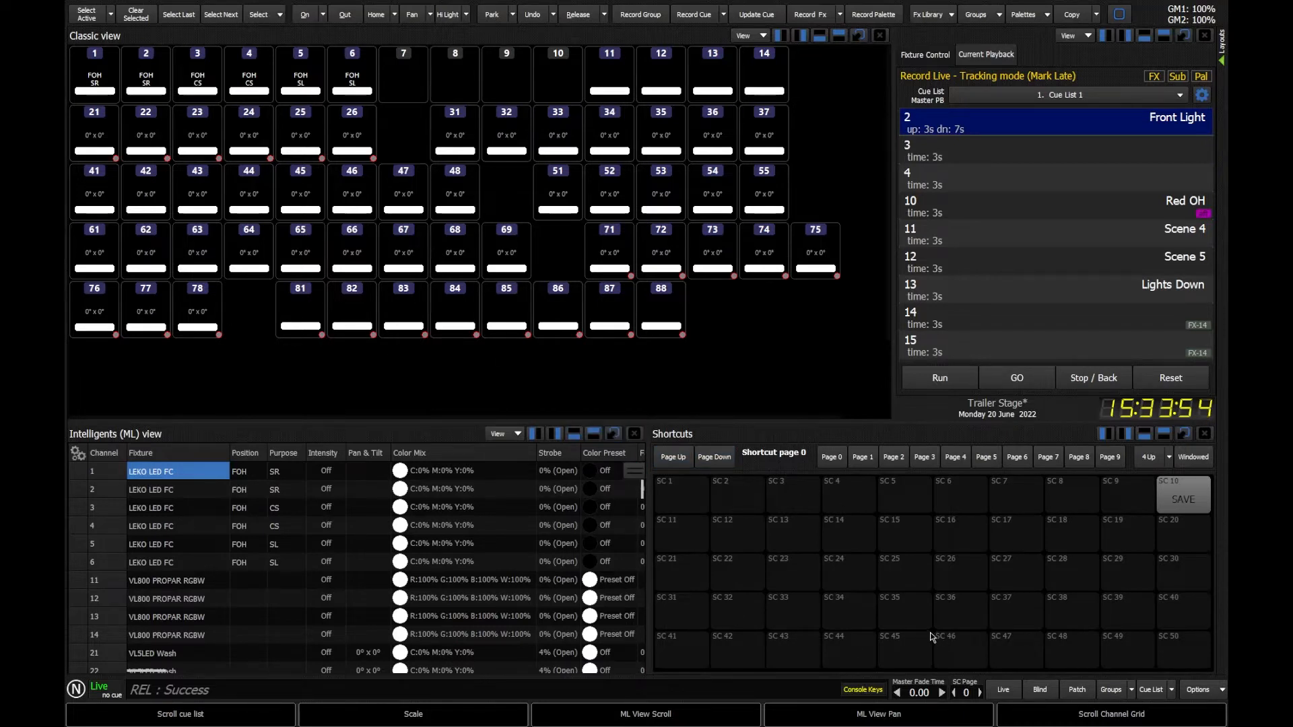
mouse_move(842, 489)
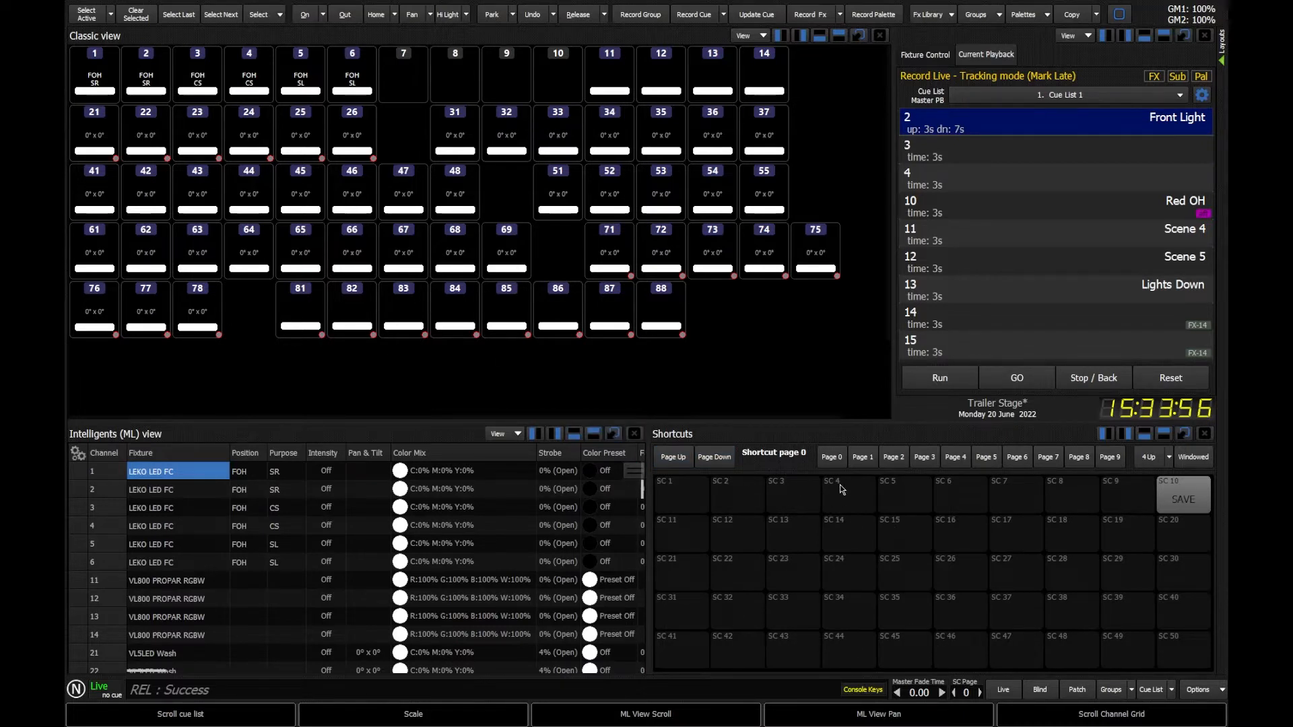
- Open the display options for the channel grid and the cue list
click(746, 35)
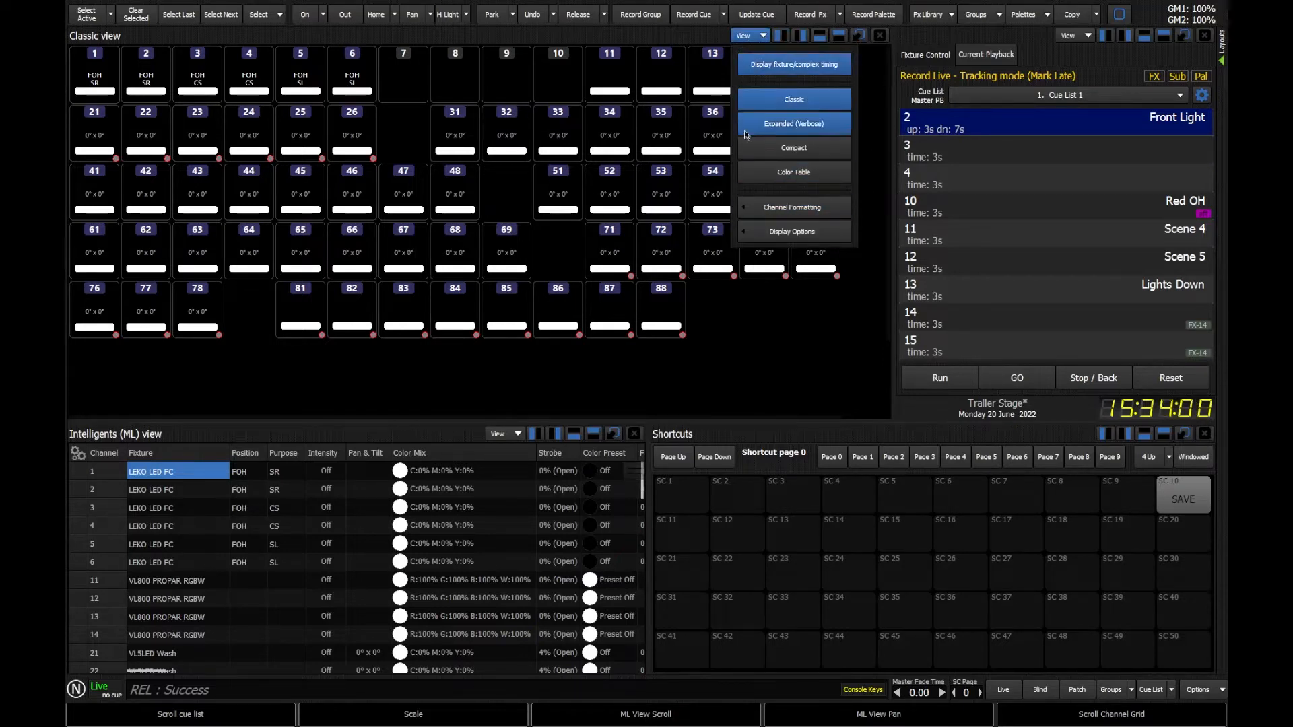
click(1073, 35)
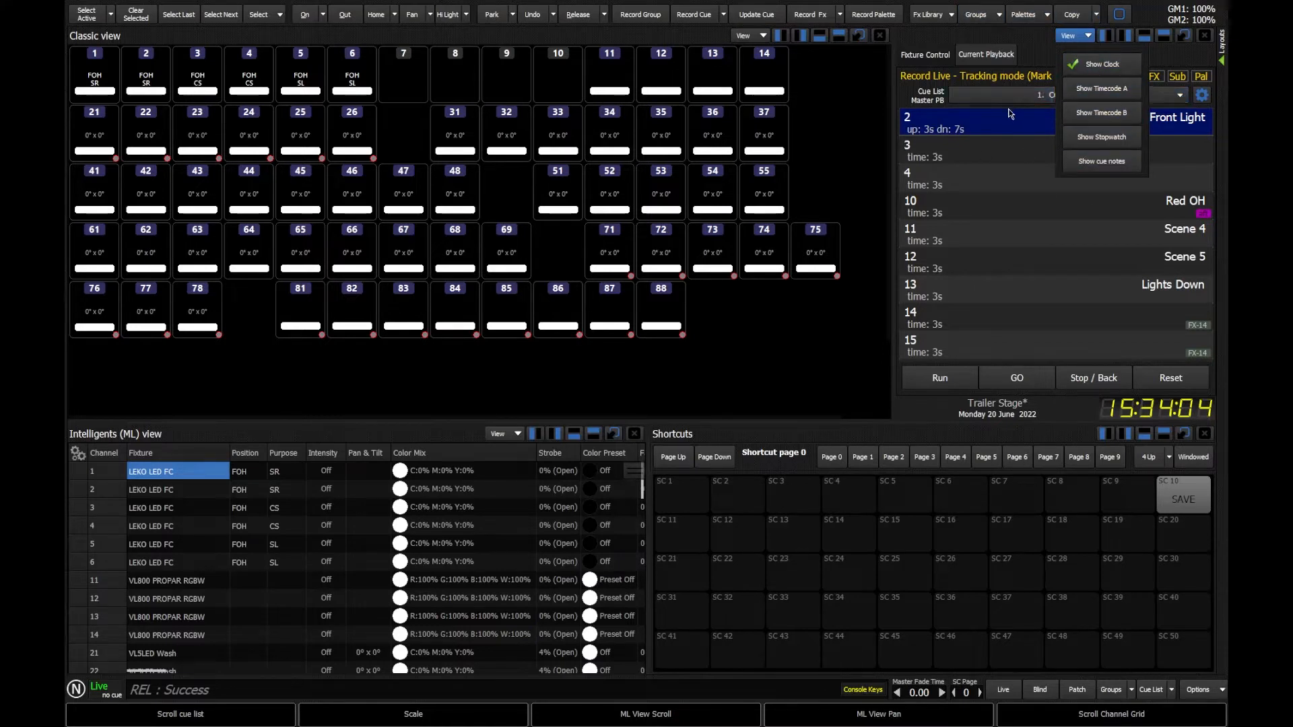
mouse_move(747, 52)
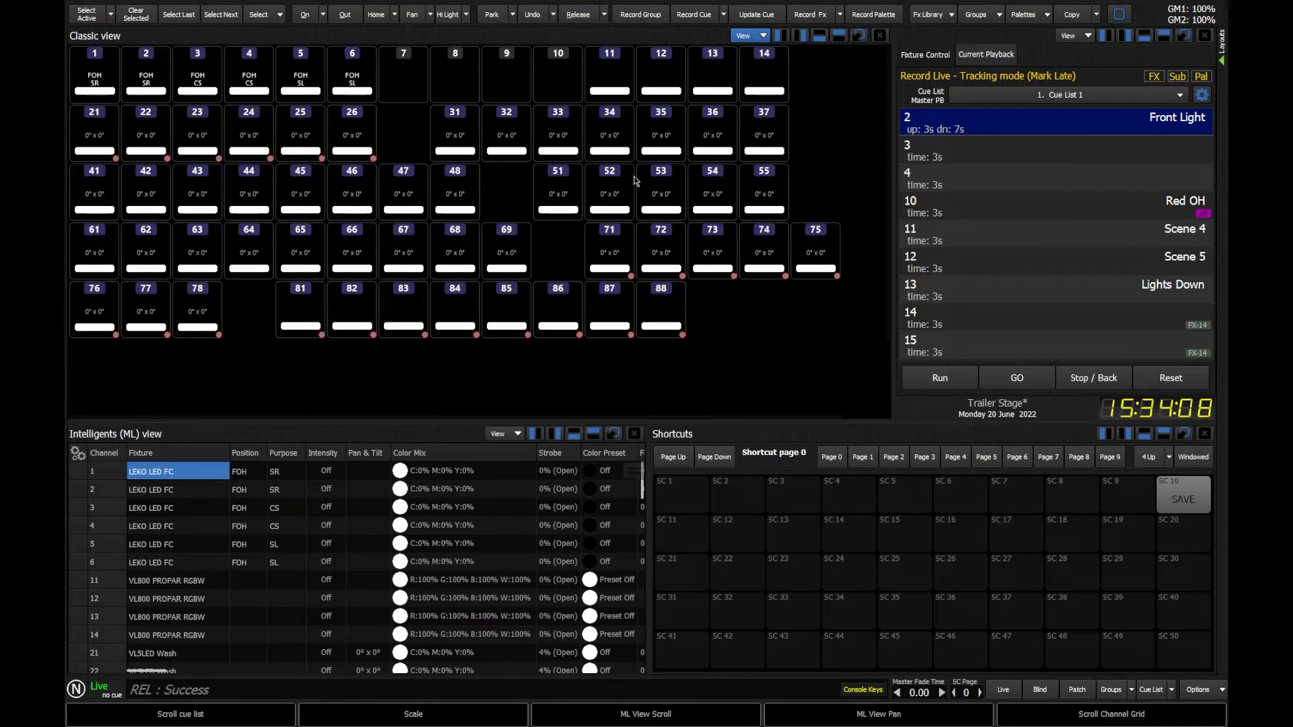
mouse_move(663, 280)
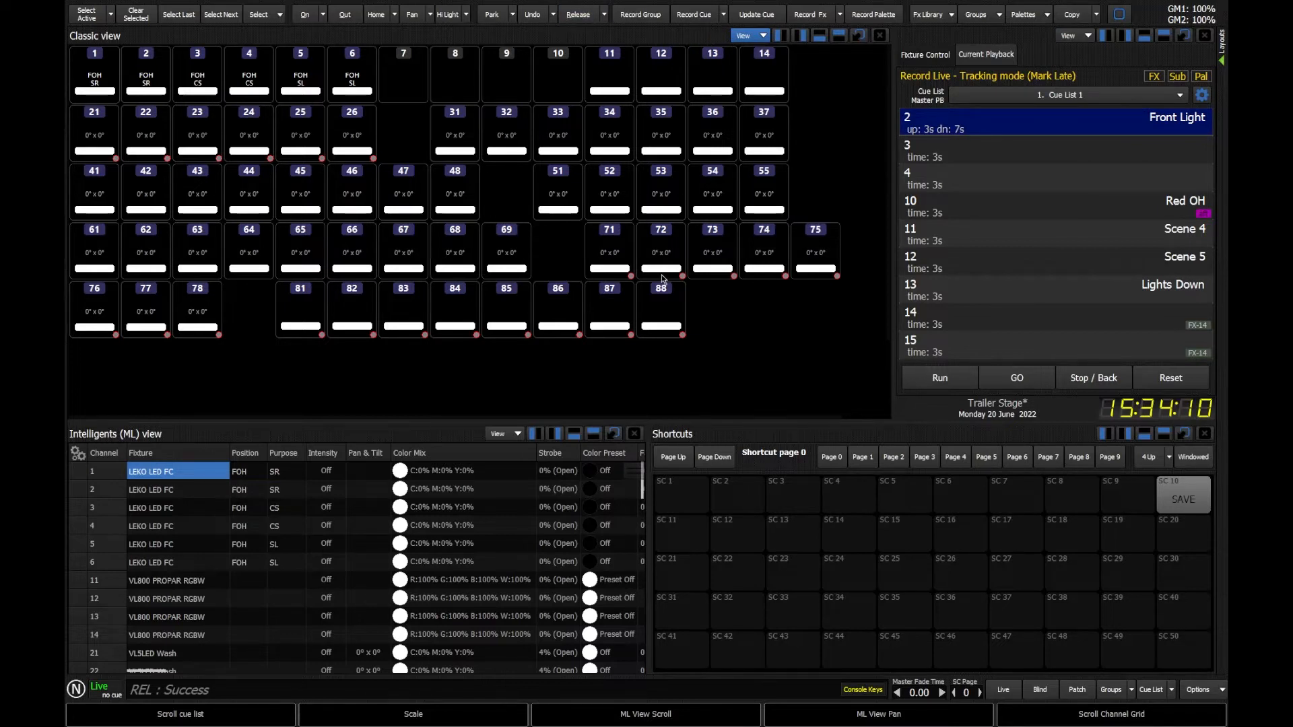
mouse_move(652, 282)
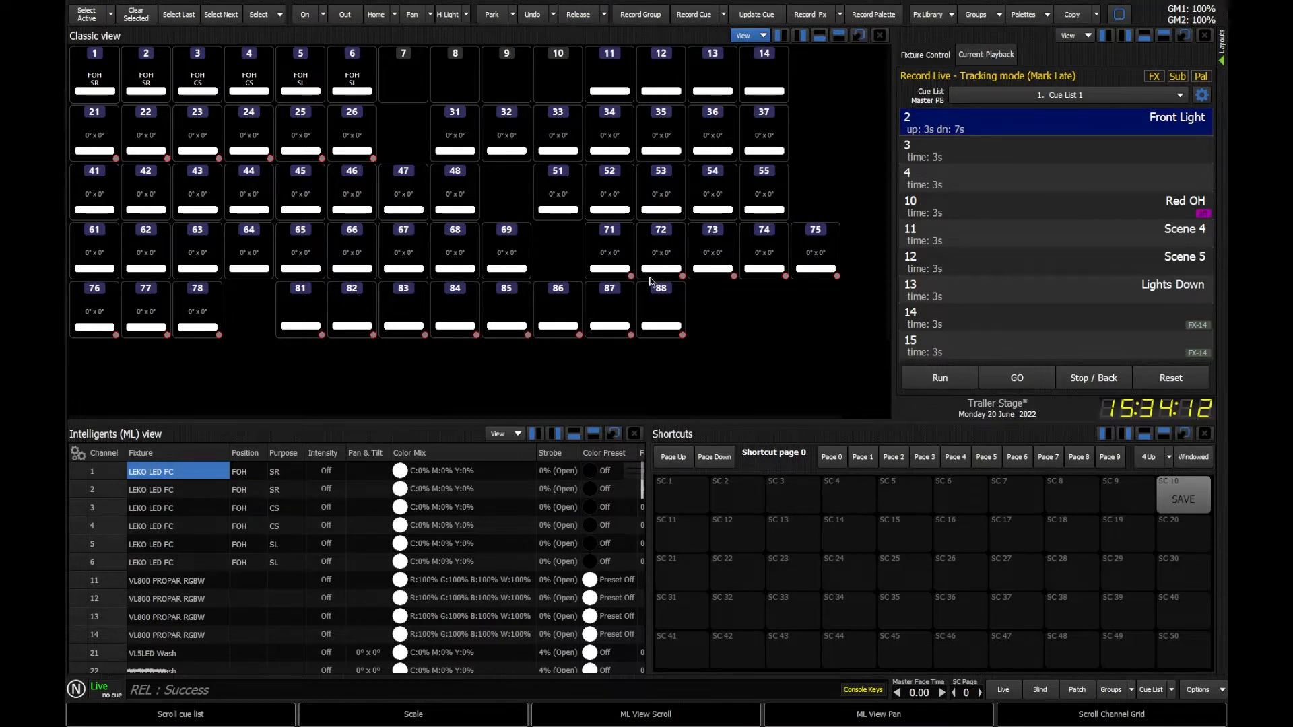
mouse_move(839, 274)
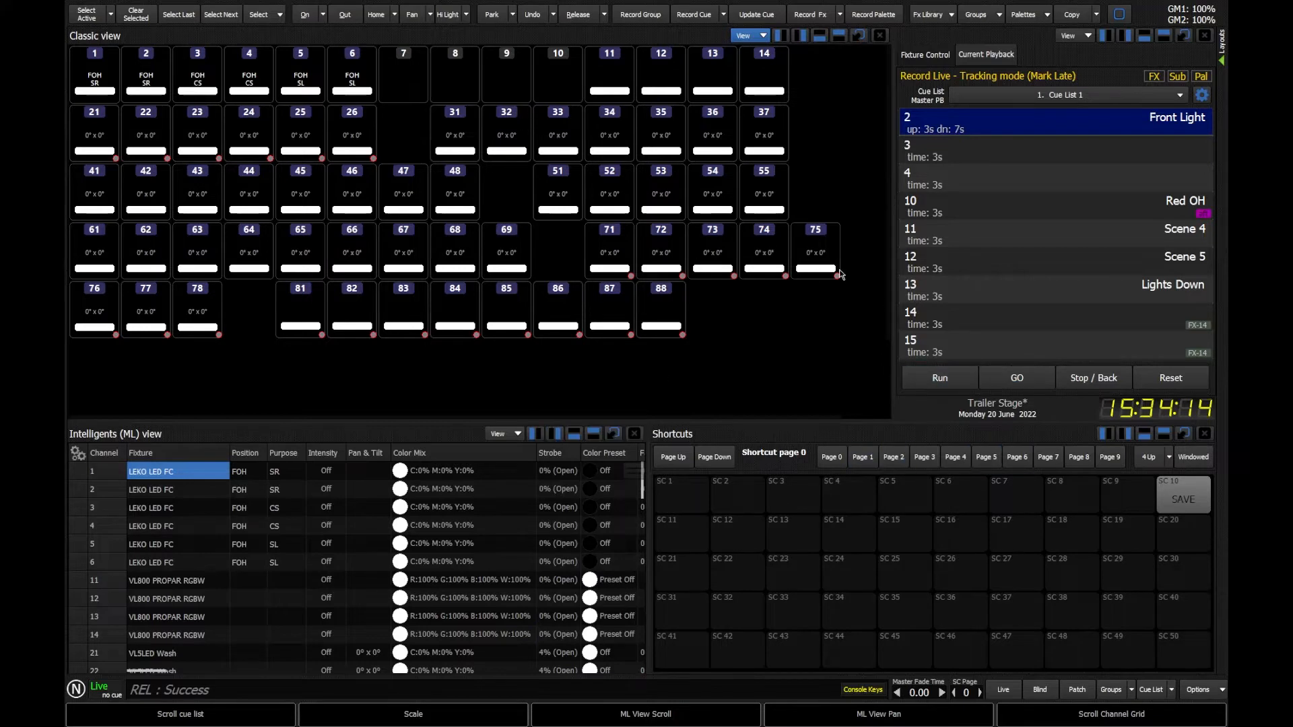
mouse_move(560, 502)
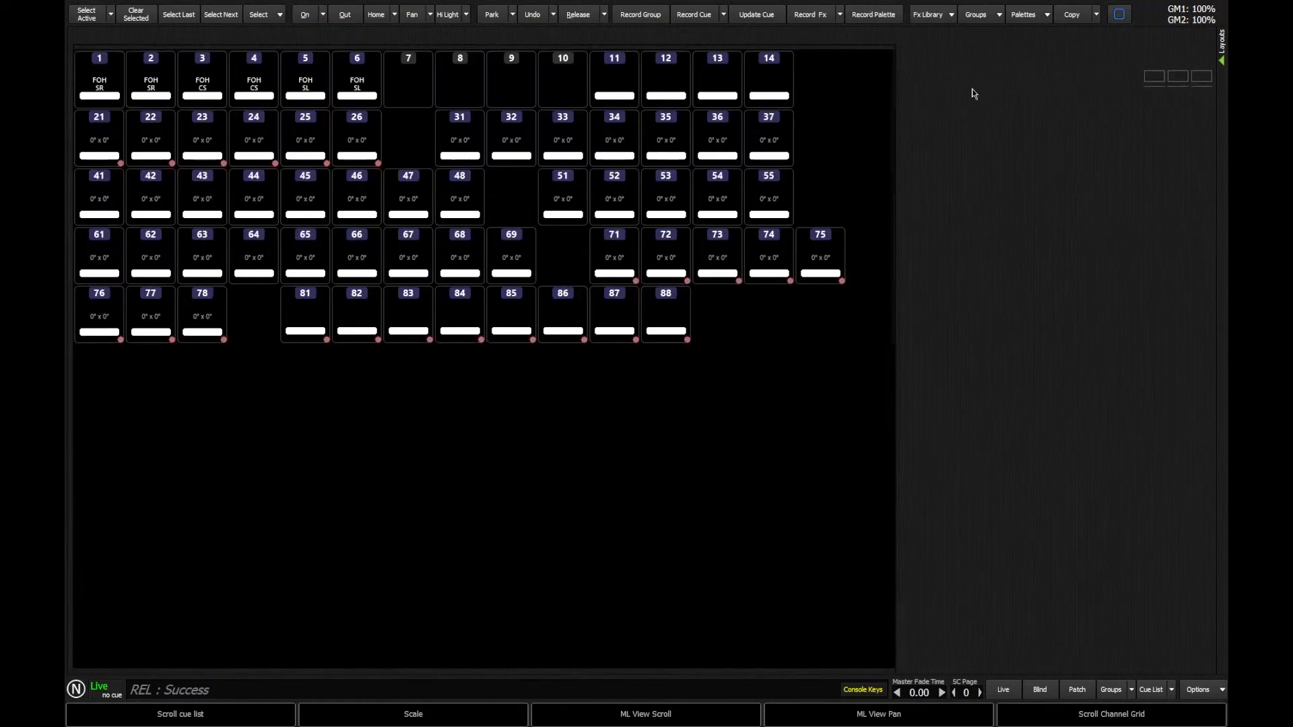
- Close the Classic view channel grid, leaving an empty layout
click(884, 35)
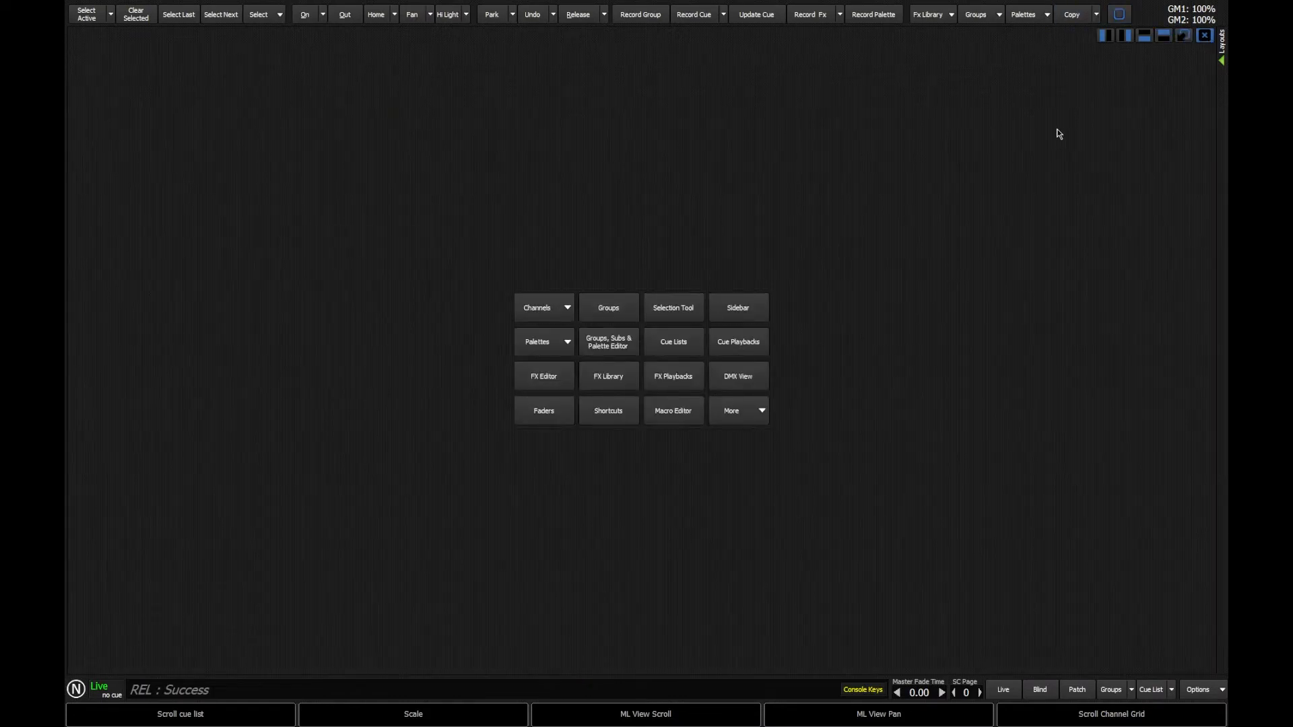
mouse_move(477, 440)
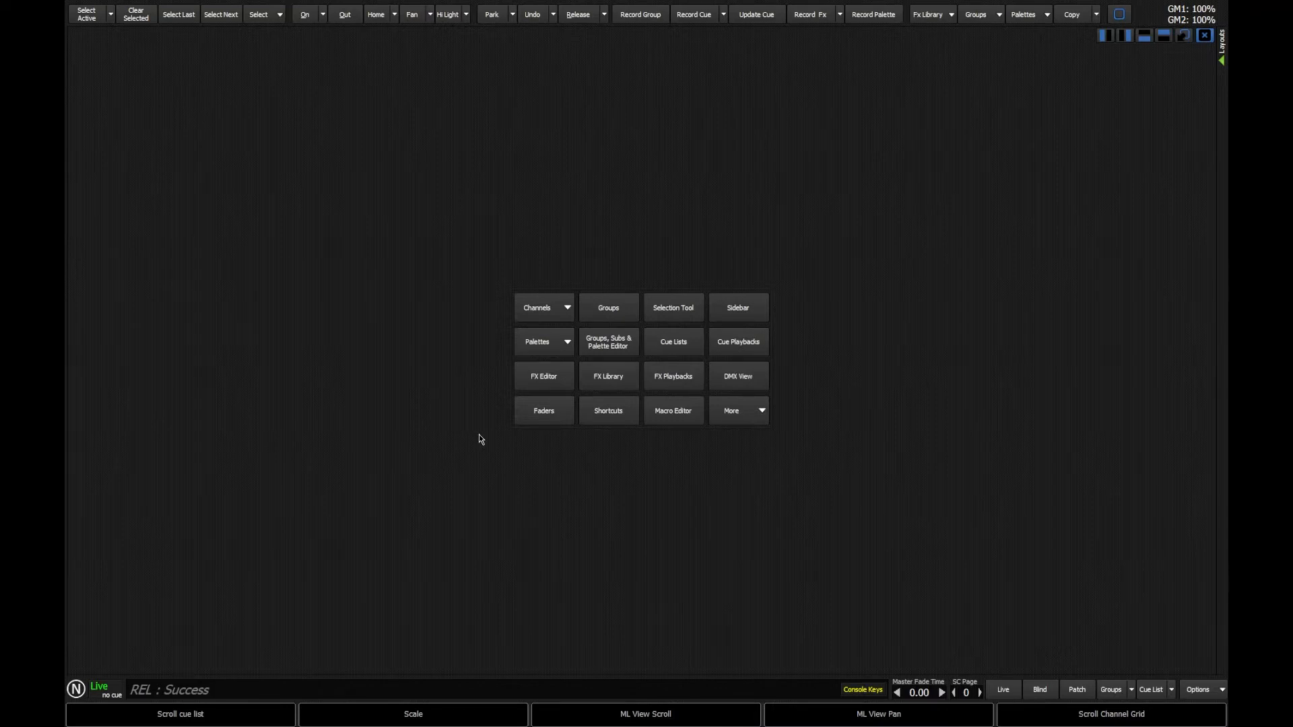
mouse_move(484, 474)
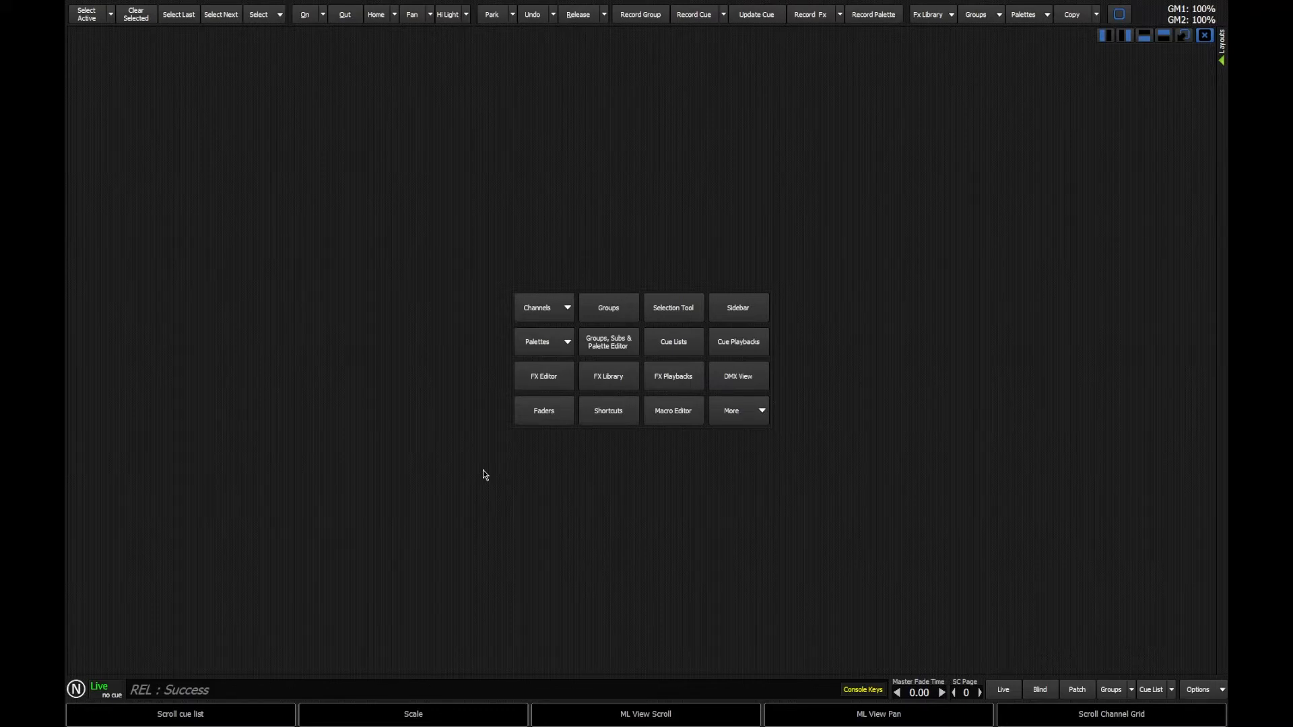
mouse_move(476, 517)
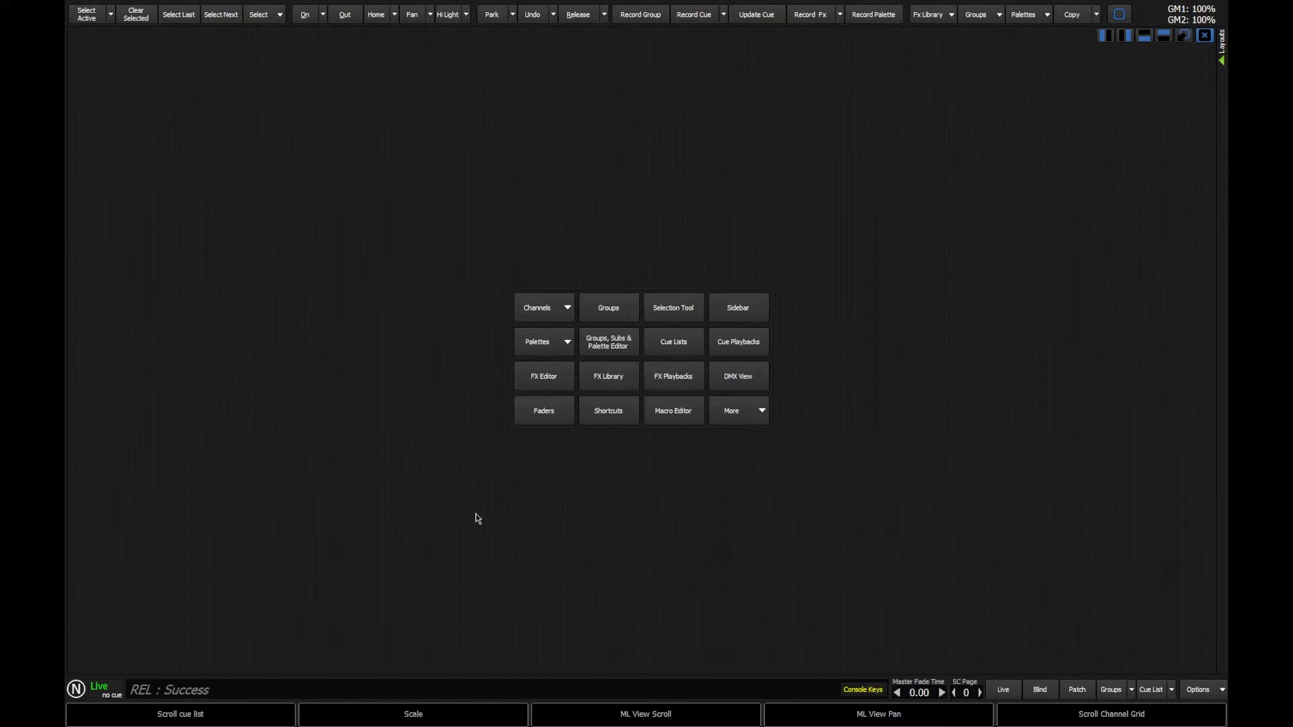
- Open the Groups window and split the display into quadrants around it
click(608, 307)
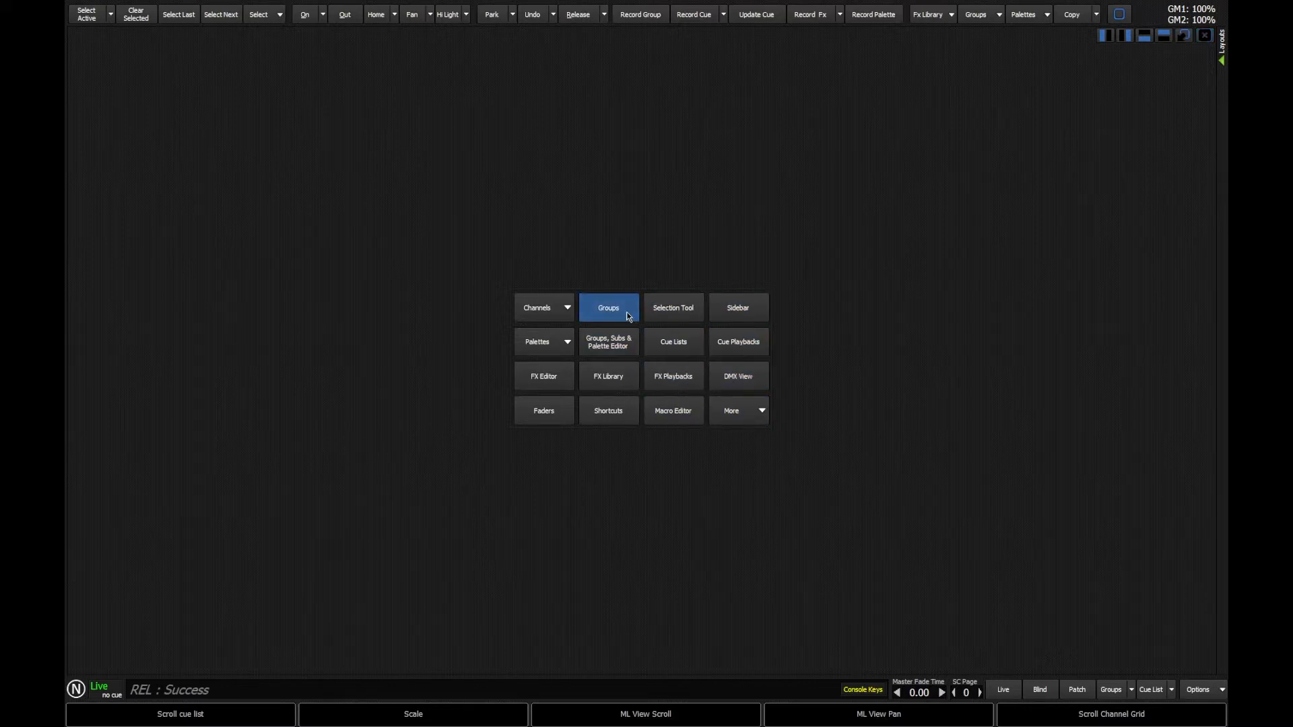
click(608, 307)
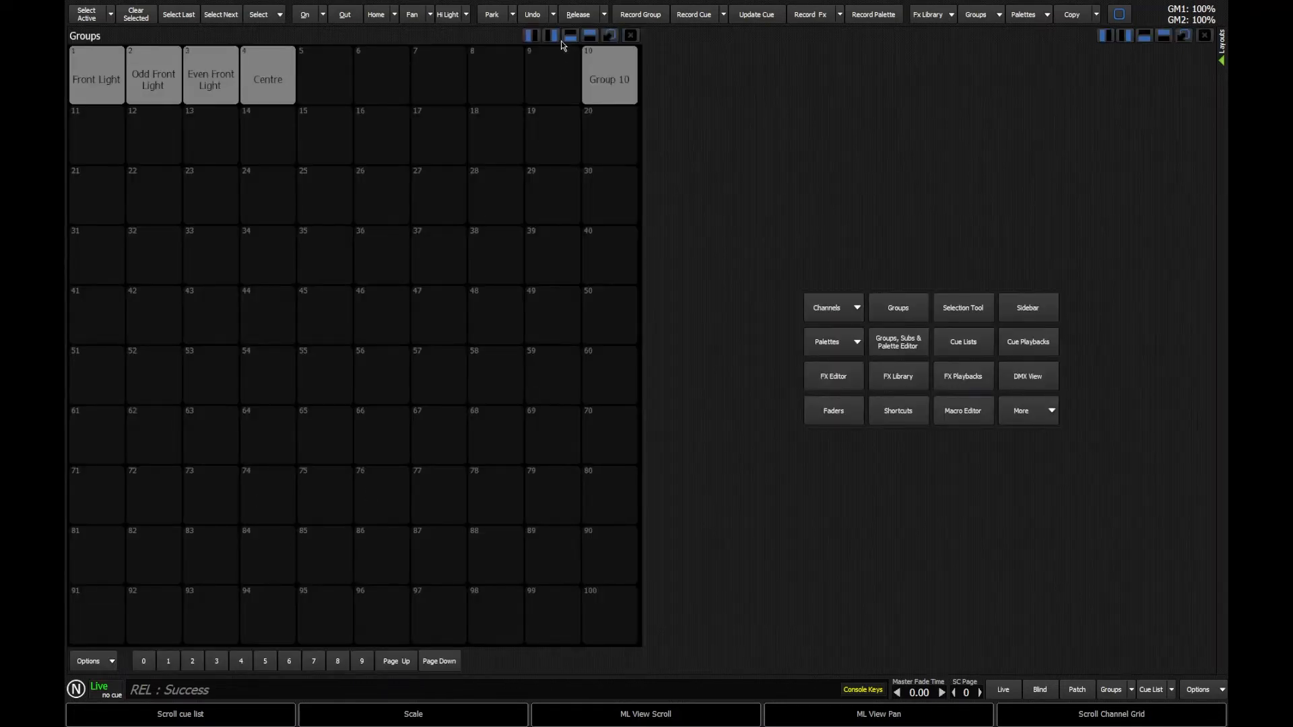
click(569, 35)
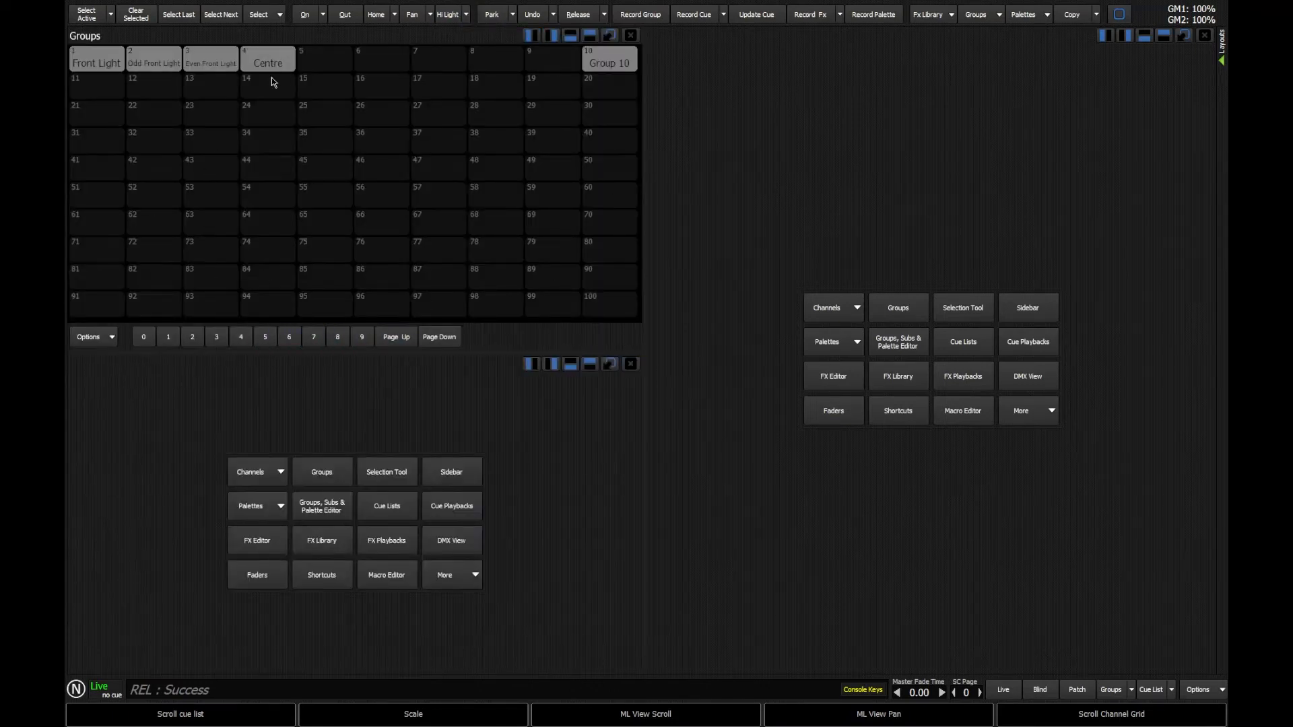
mouse_move(516, 405)
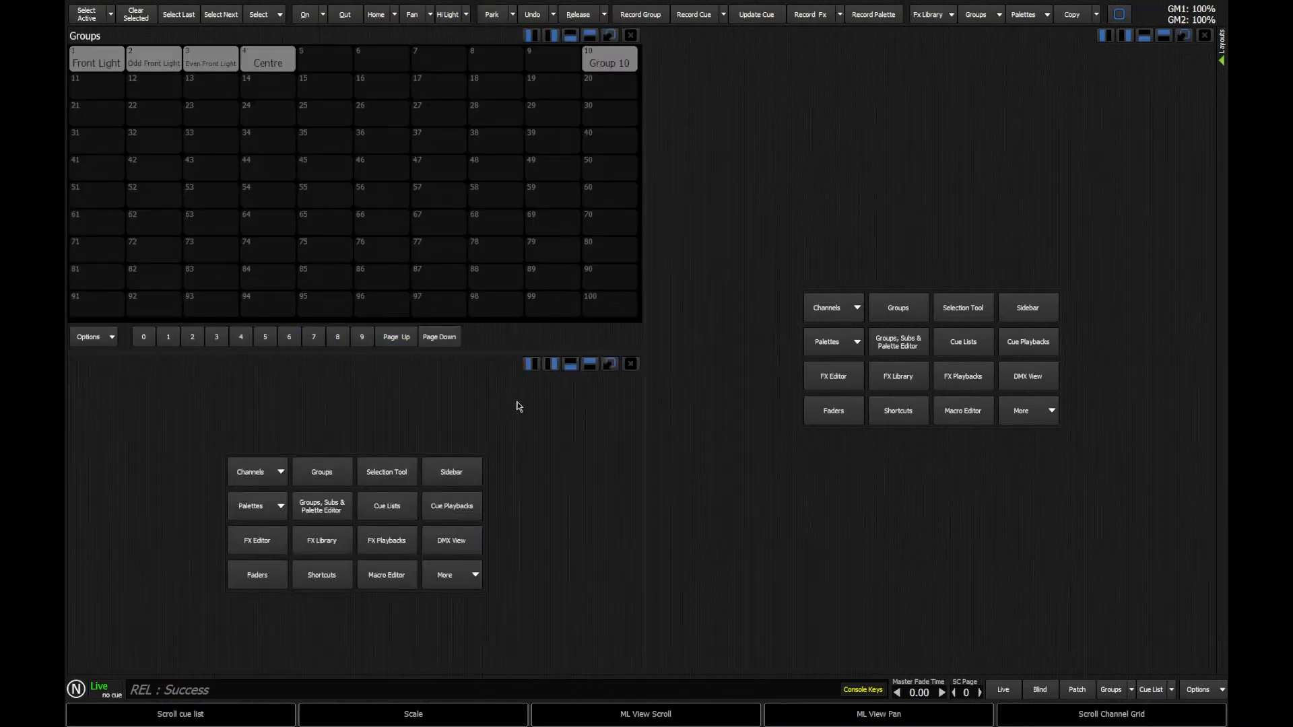
mouse_move(574, 551)
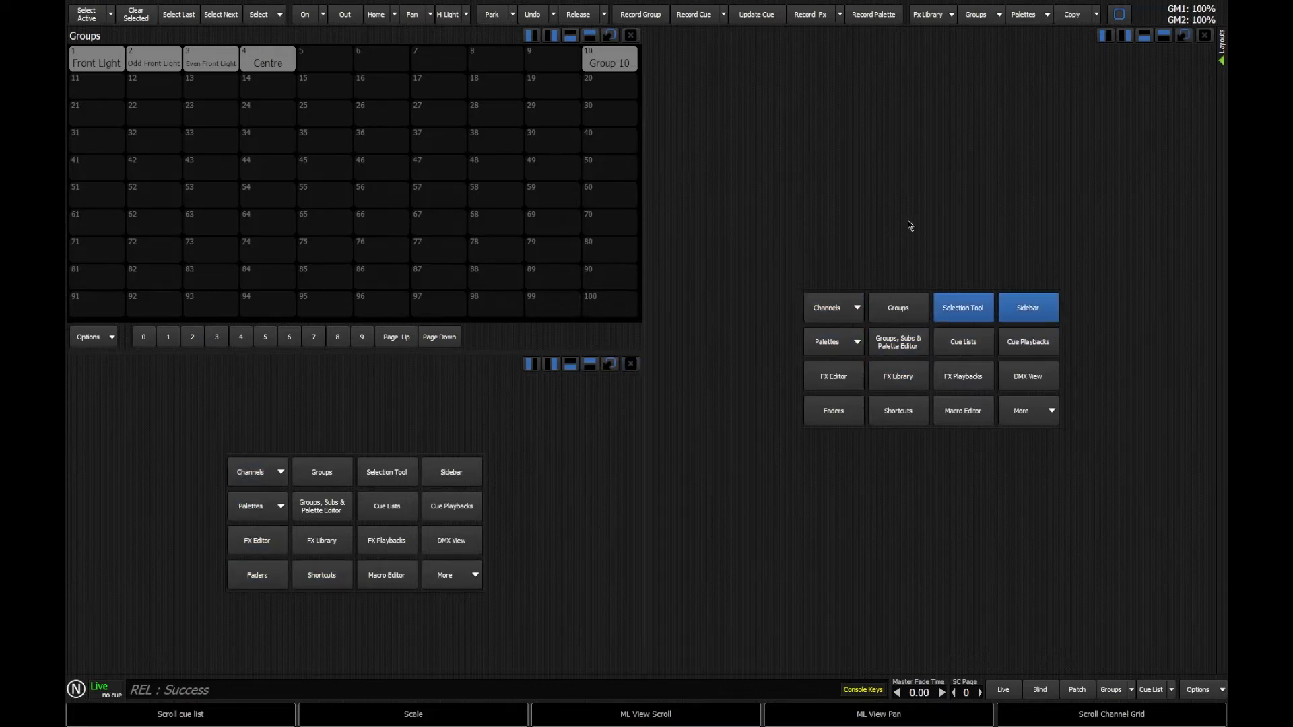
- Show Color palettes top-right and Position palettes bottom-right
click(828, 341)
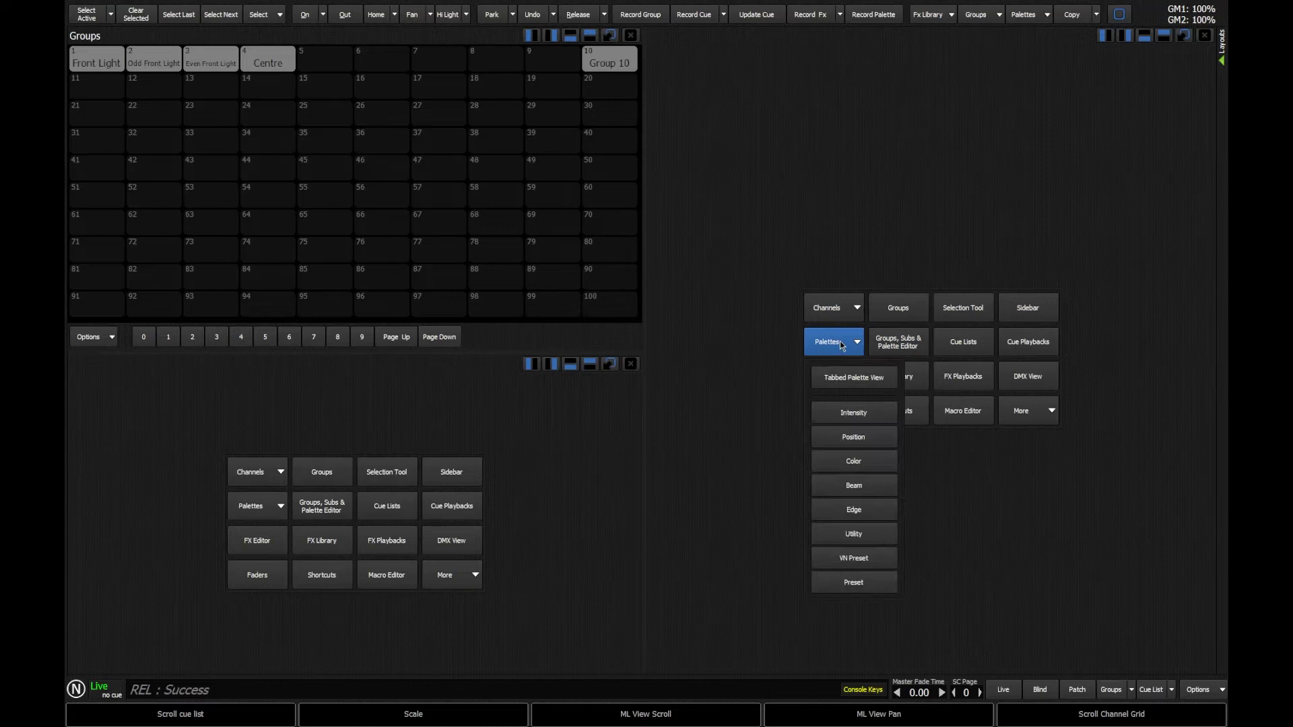
click(853, 461)
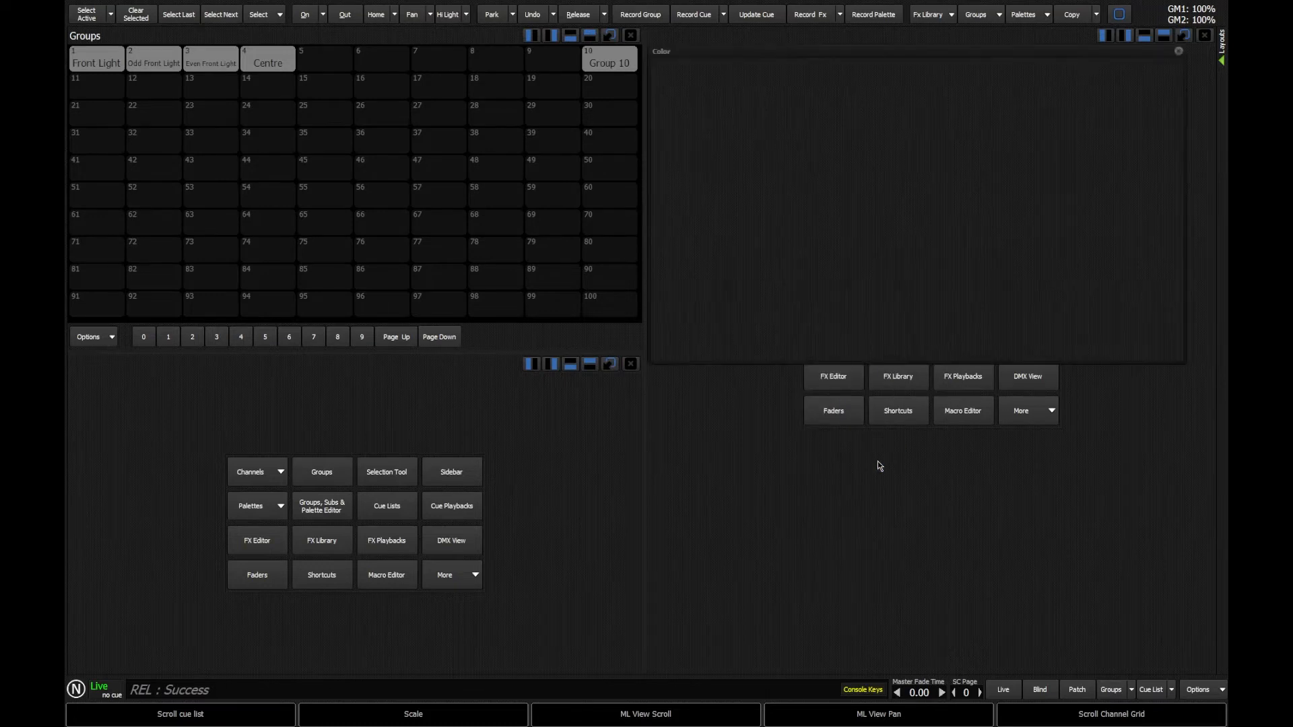
click(1146, 35)
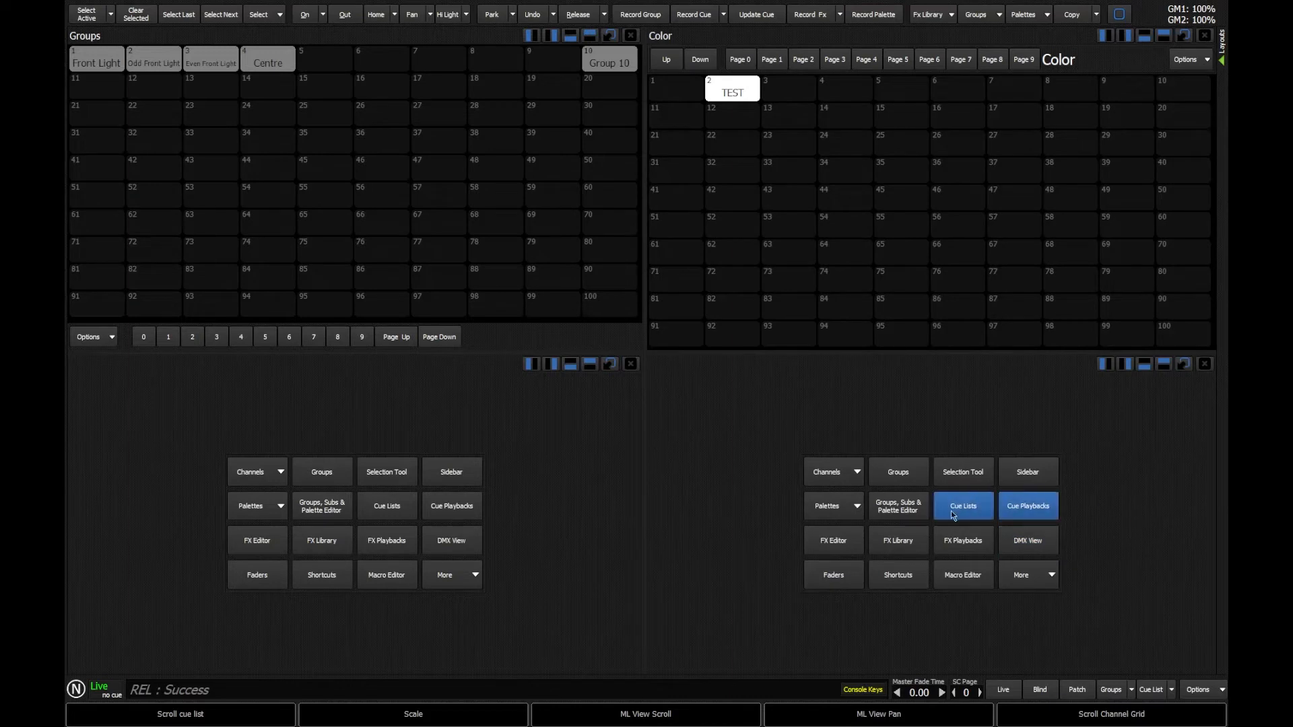
click(833, 505)
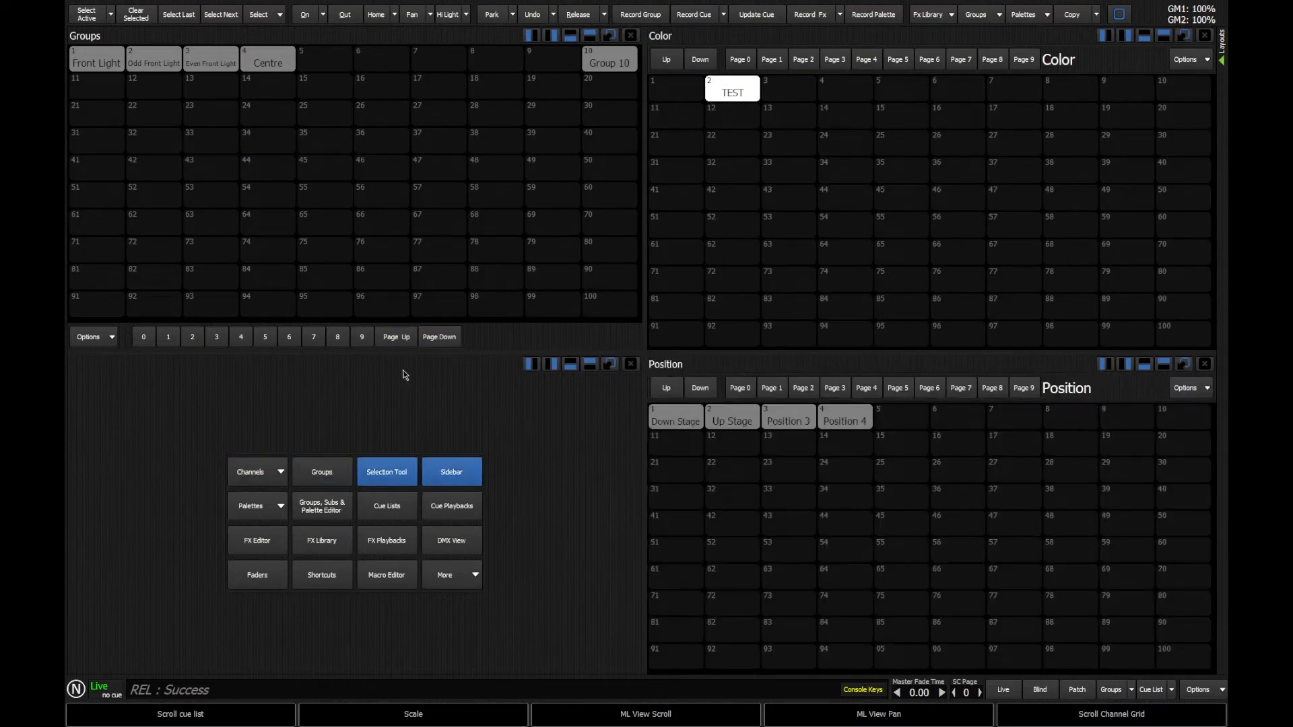
- Show the colour picker from More views in the bottom-left pane
click(446, 575)
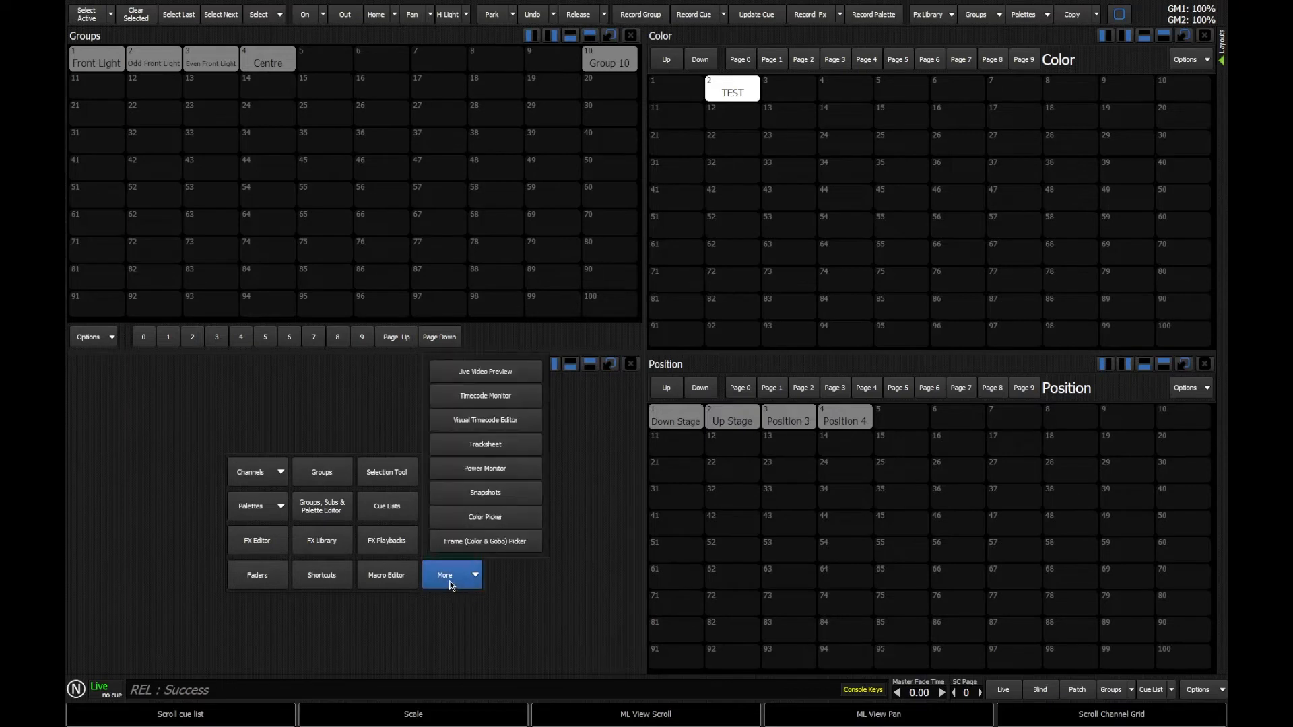
click(485, 520)
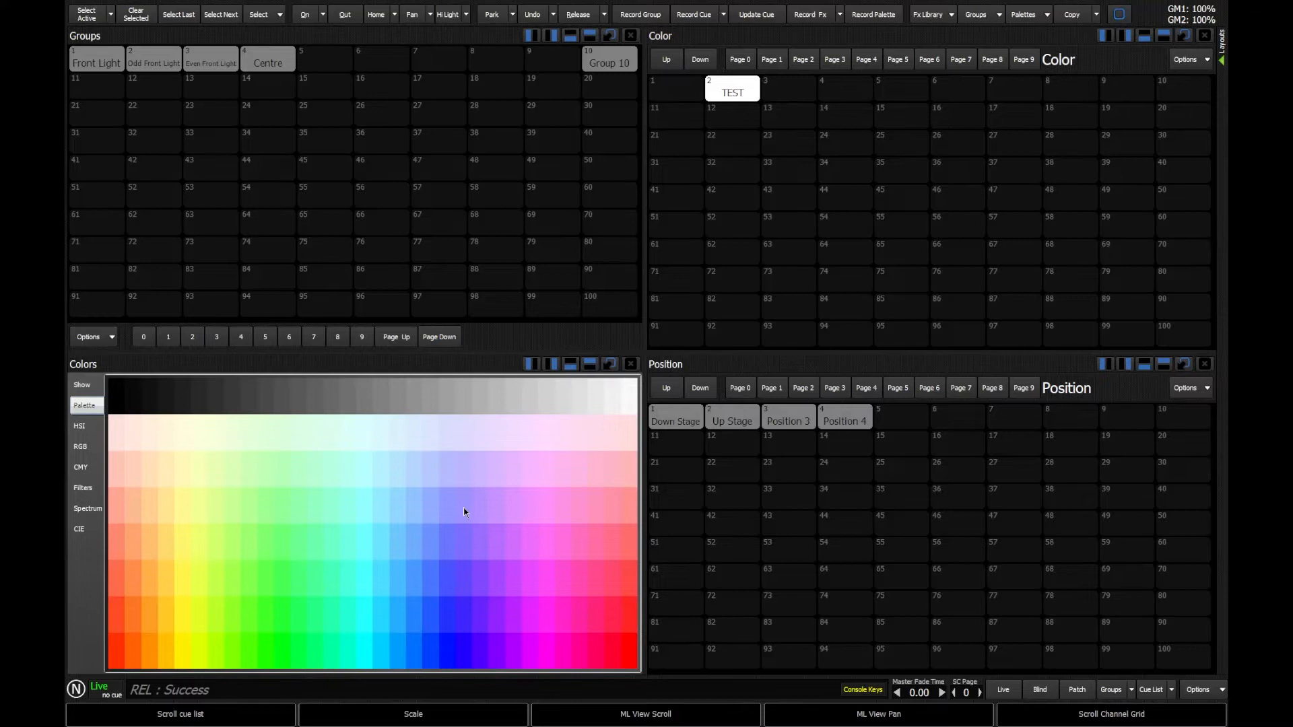
click(440, 337)
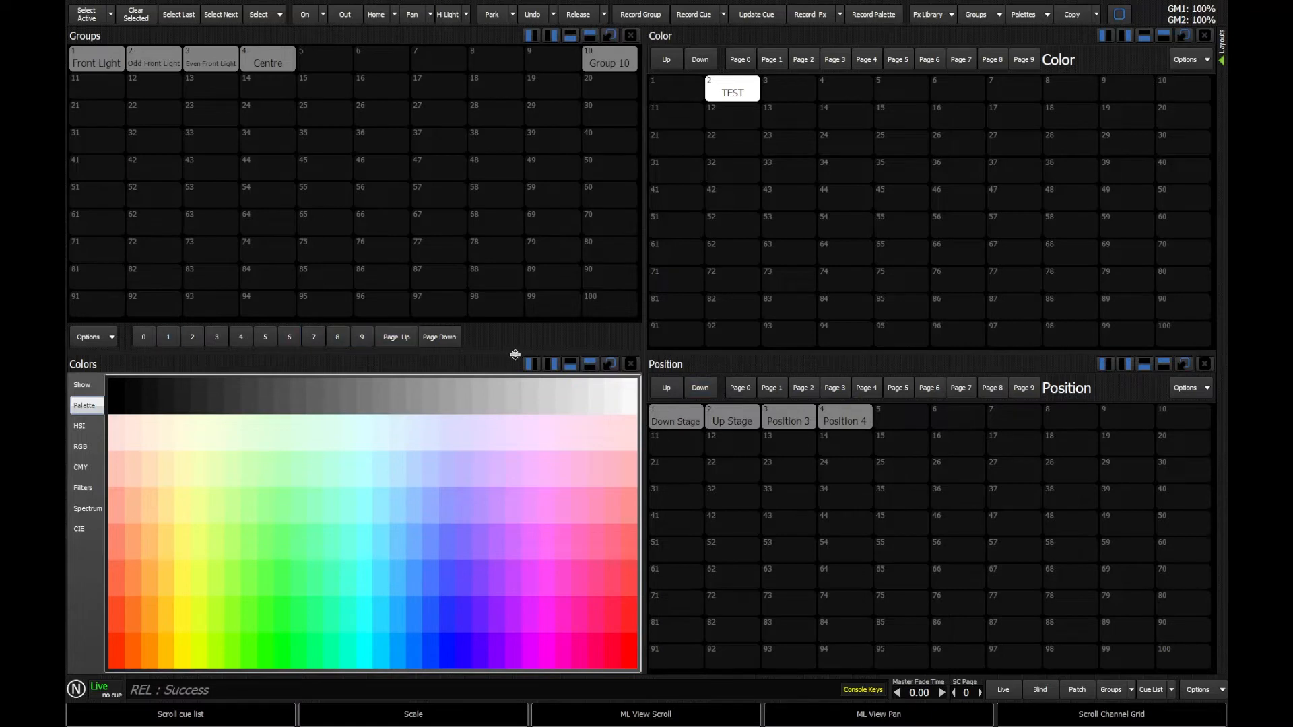
mouse_move(500, 355)
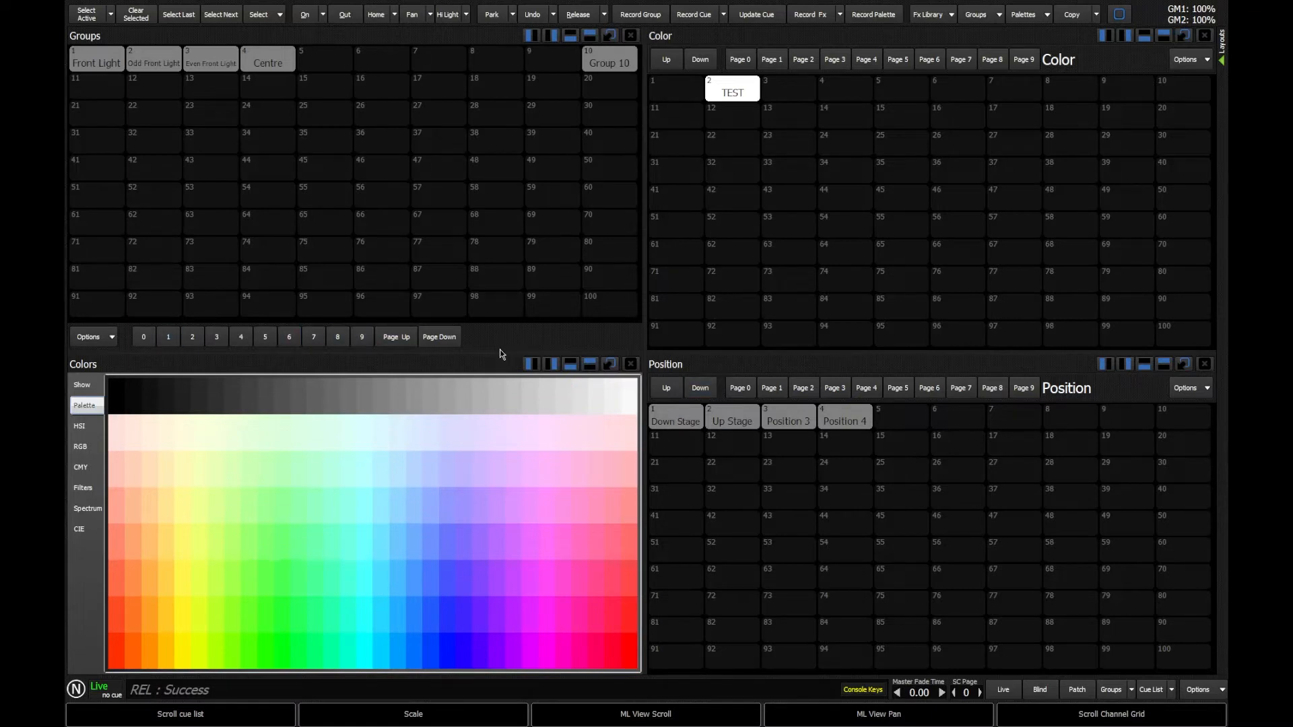
- Store the arrangement in an empty layout slot named 'Groups & Palettes'
click(531, 363)
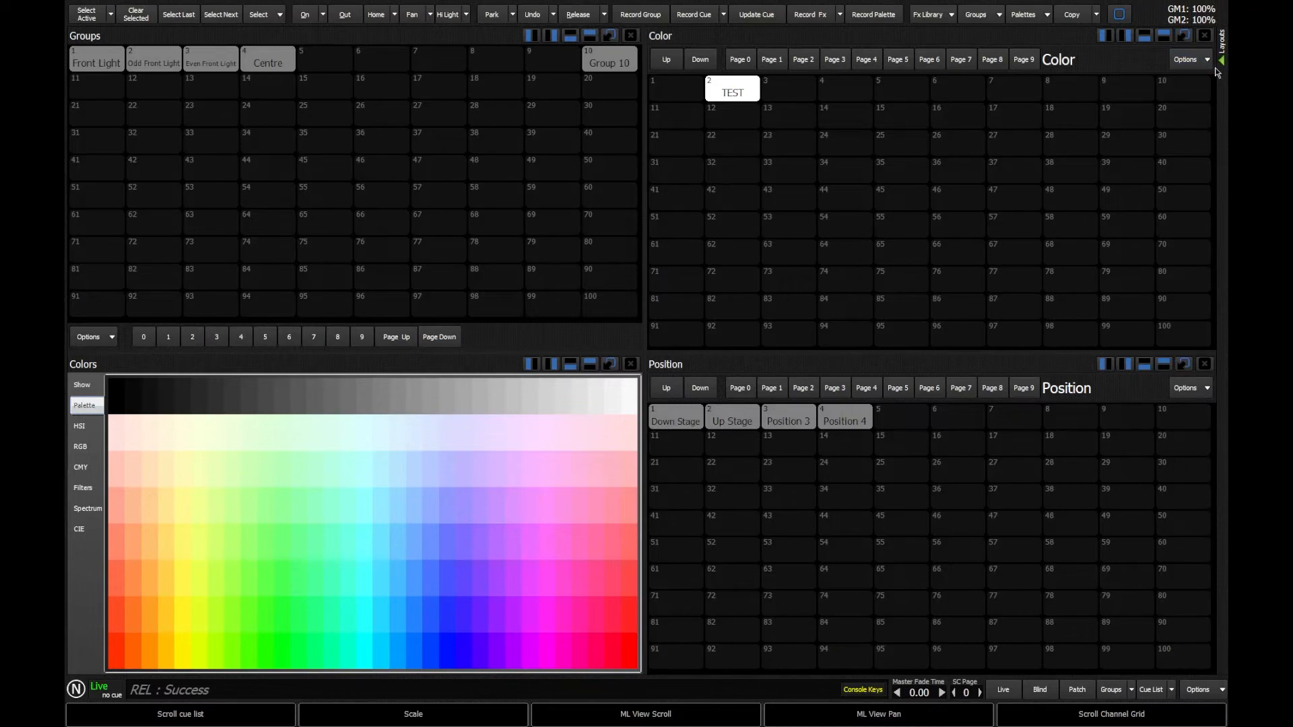
mouse_move(1218, 68)
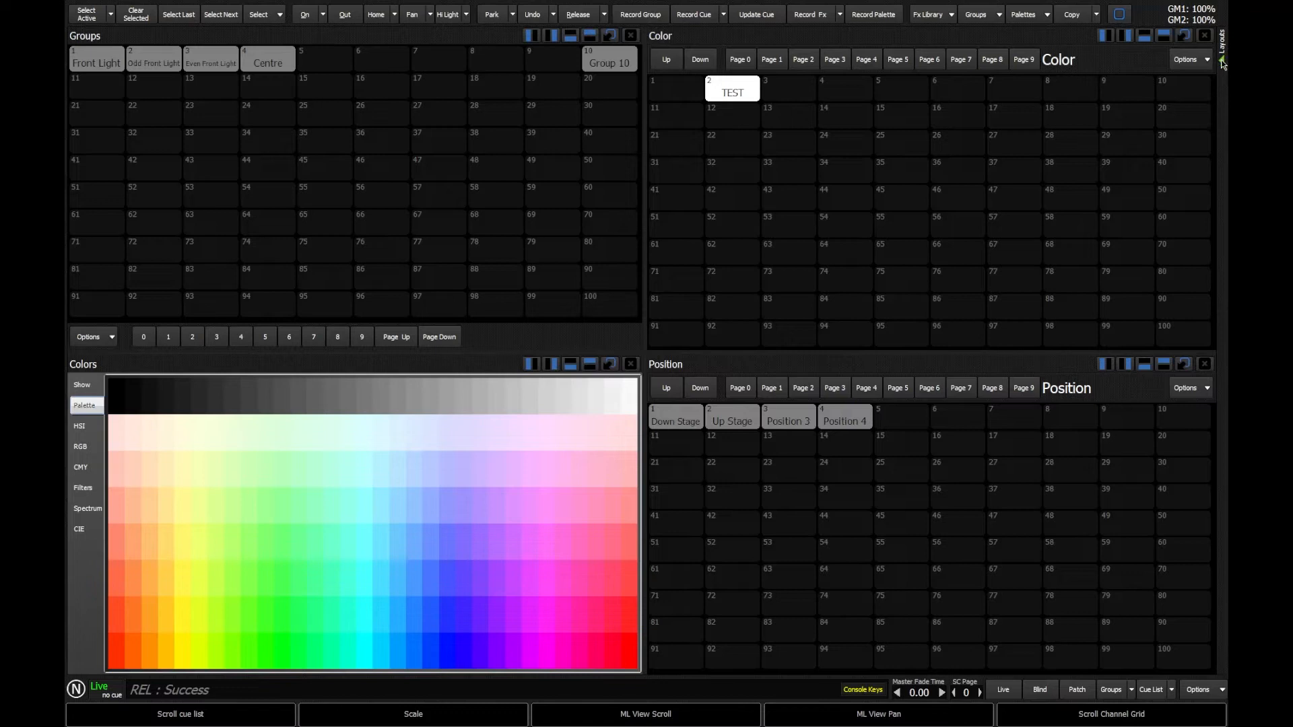
click(1222, 46)
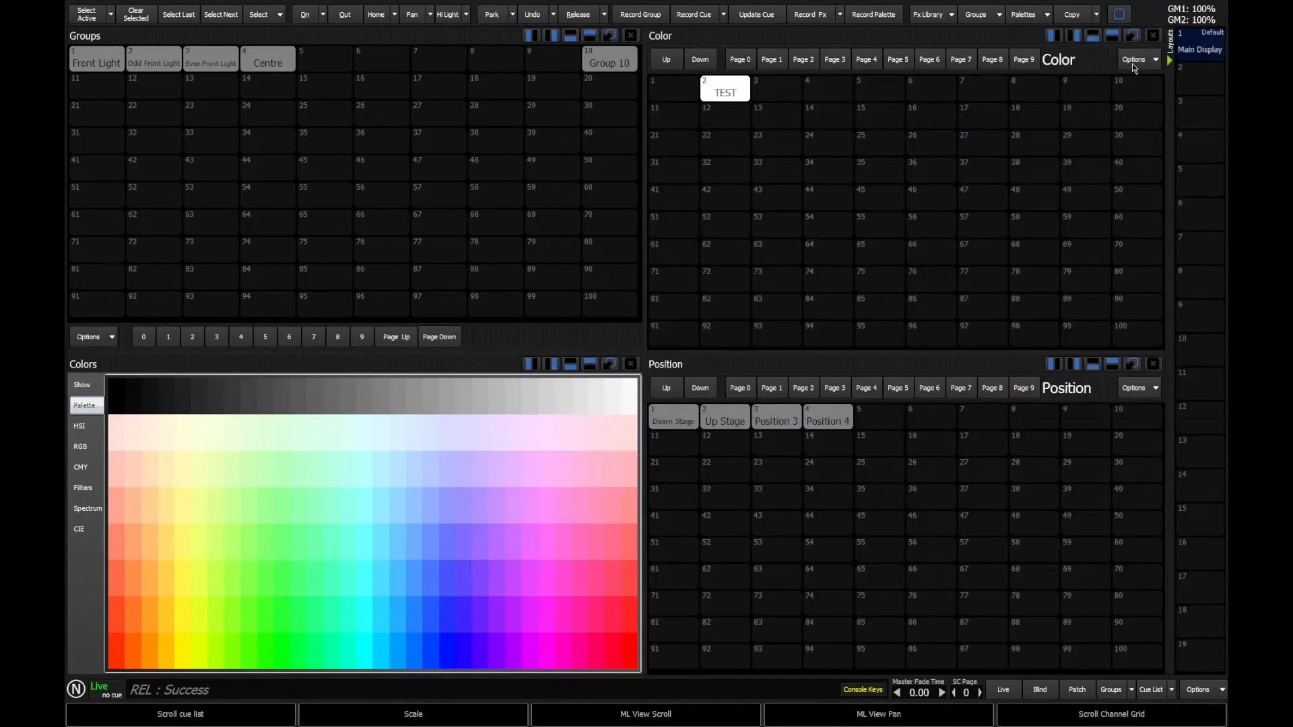
mouse_move(1115, 197)
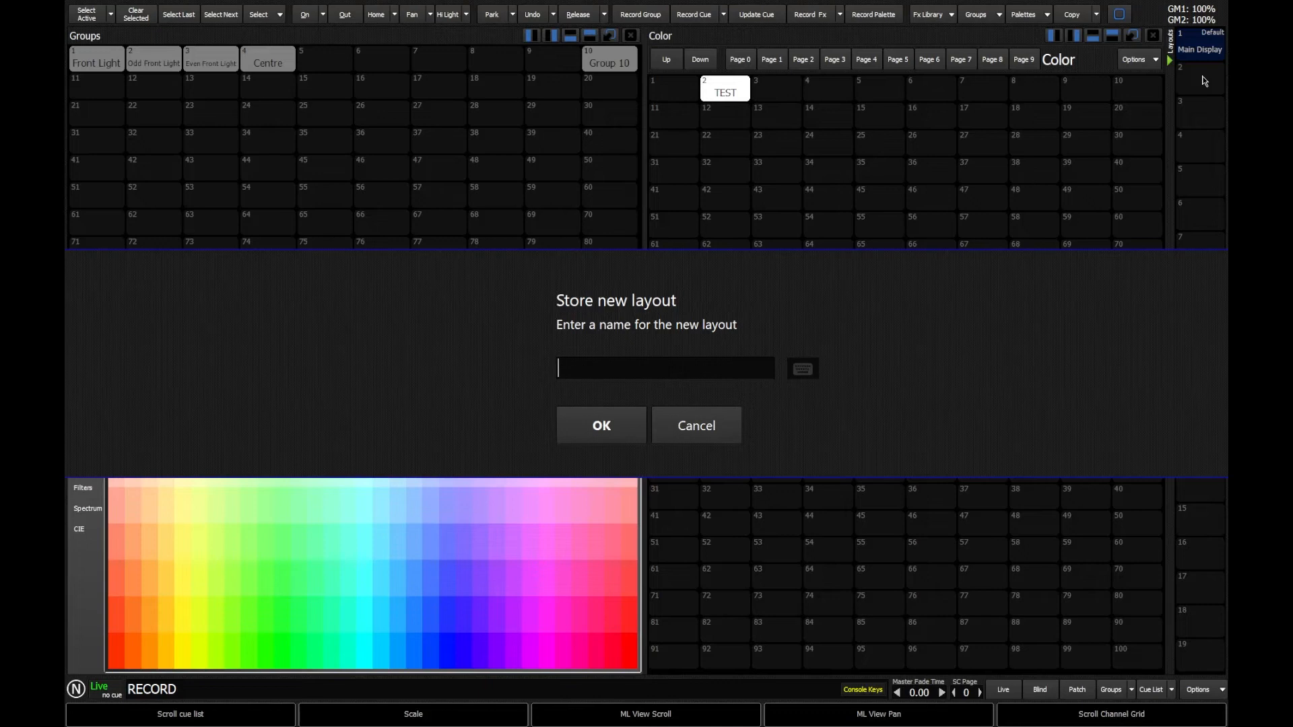
text(Groups & Palette)
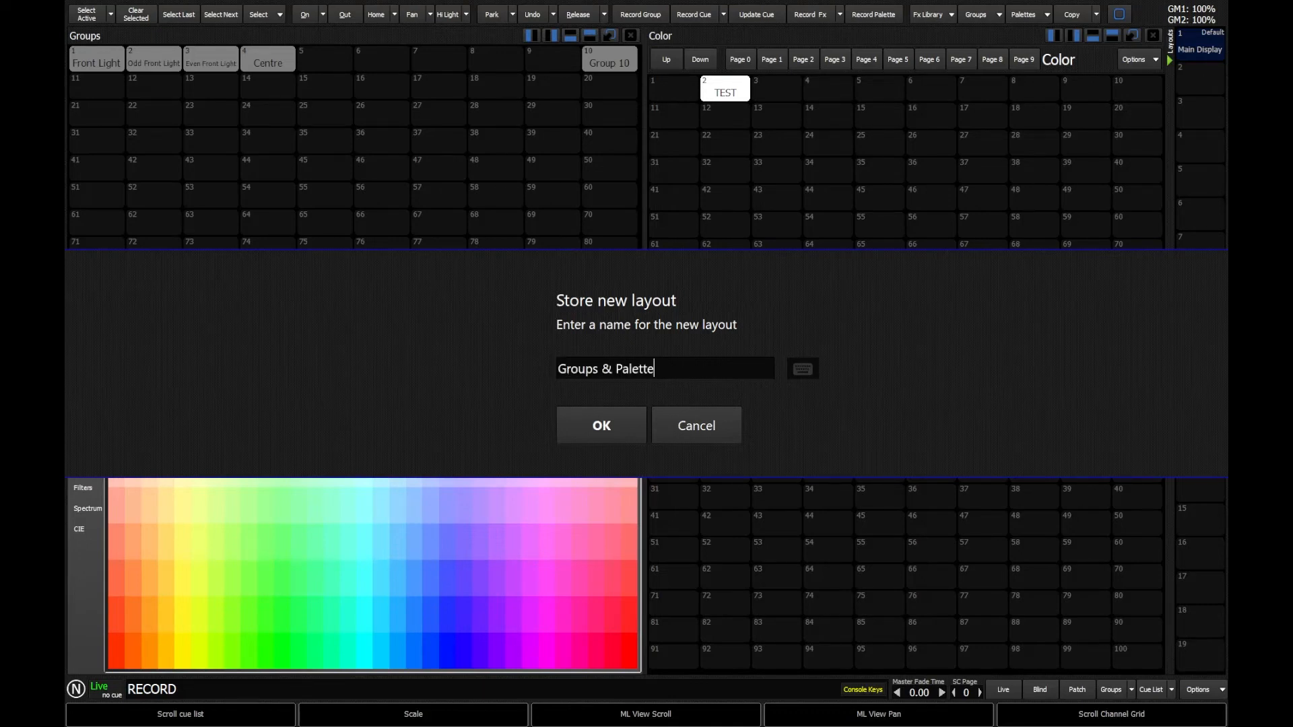
click(601, 426)
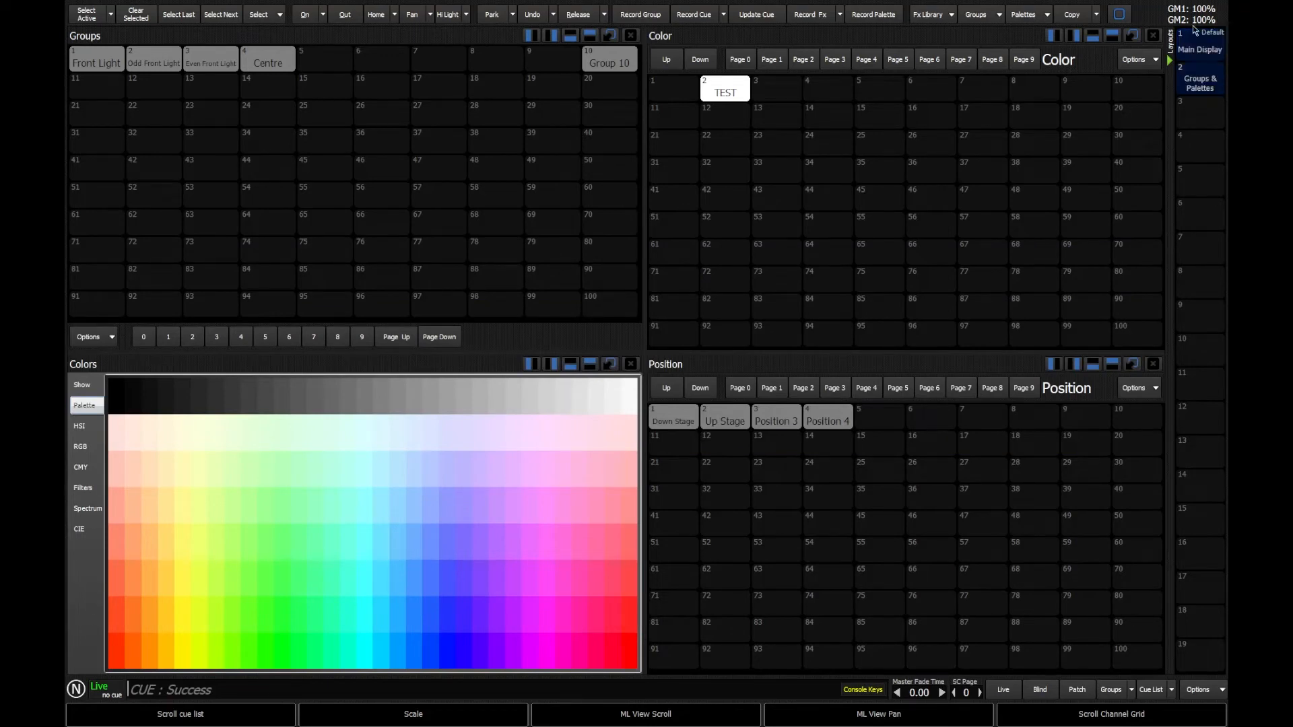
click(1200, 43)
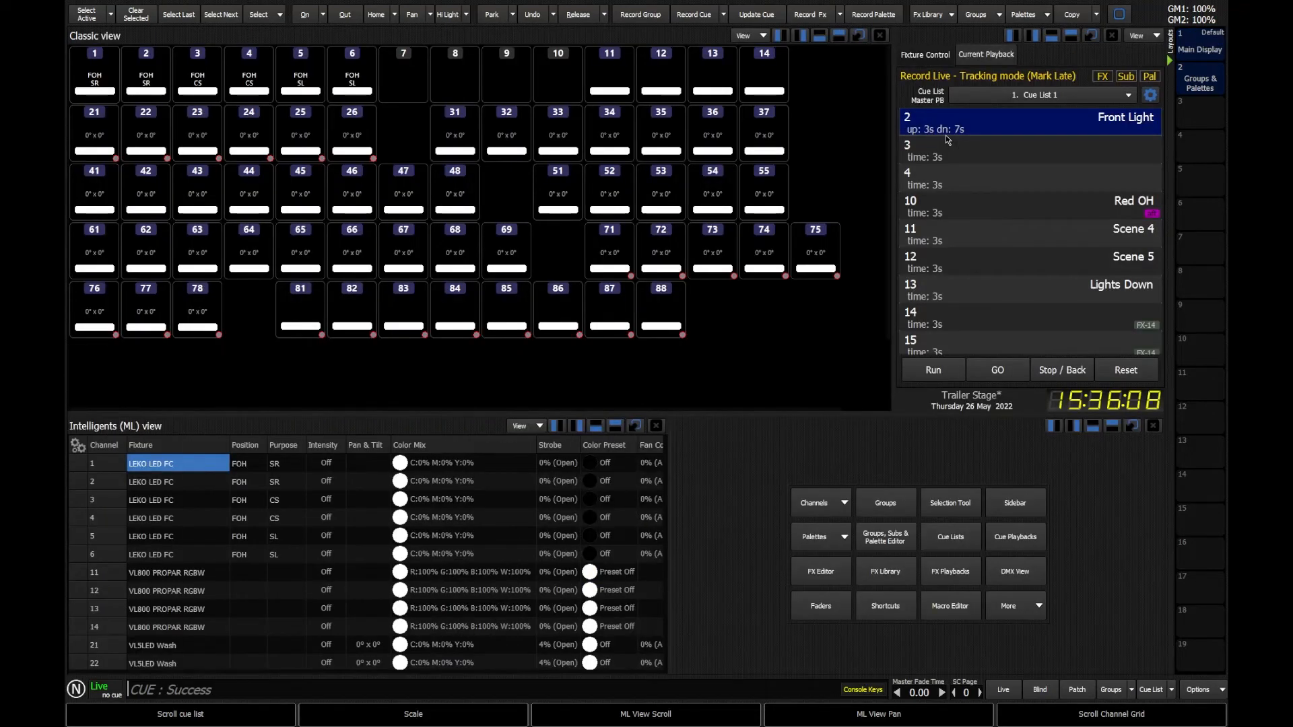
mouse_move(848, 222)
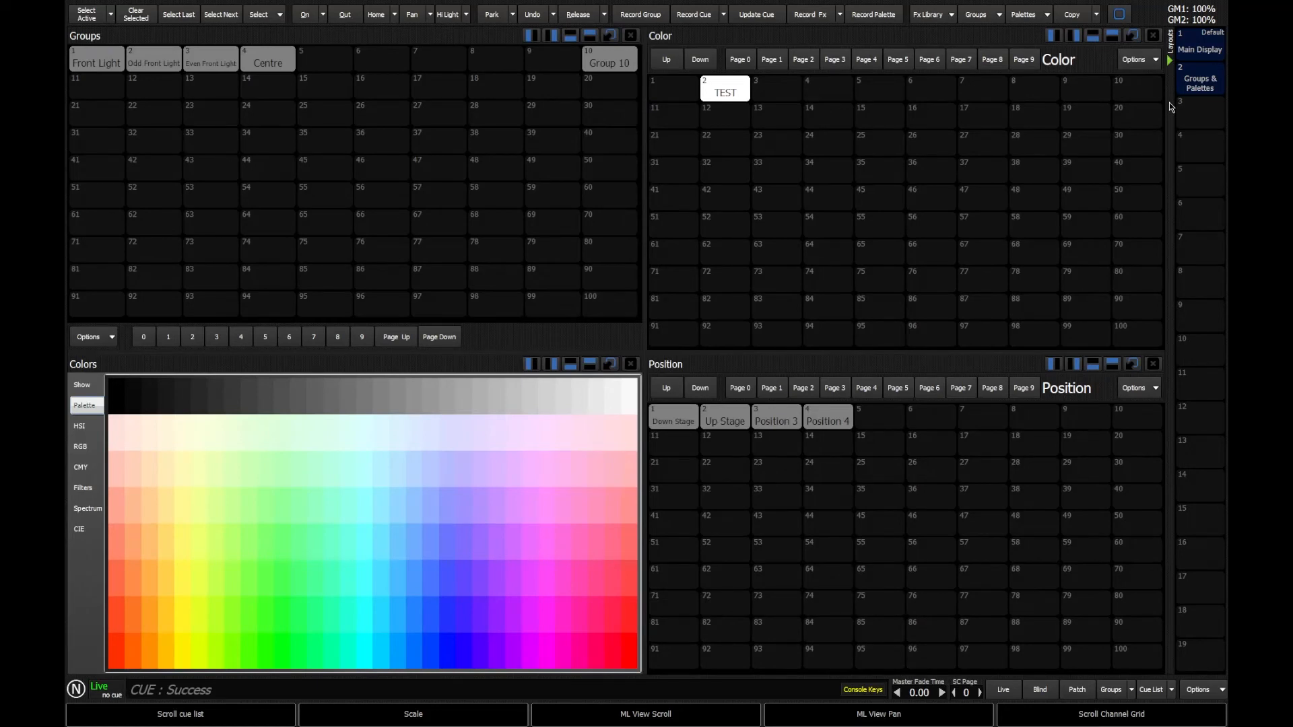
- Clear the Position palettes and show the Submasters faders in that pane
right_click(1200, 78)
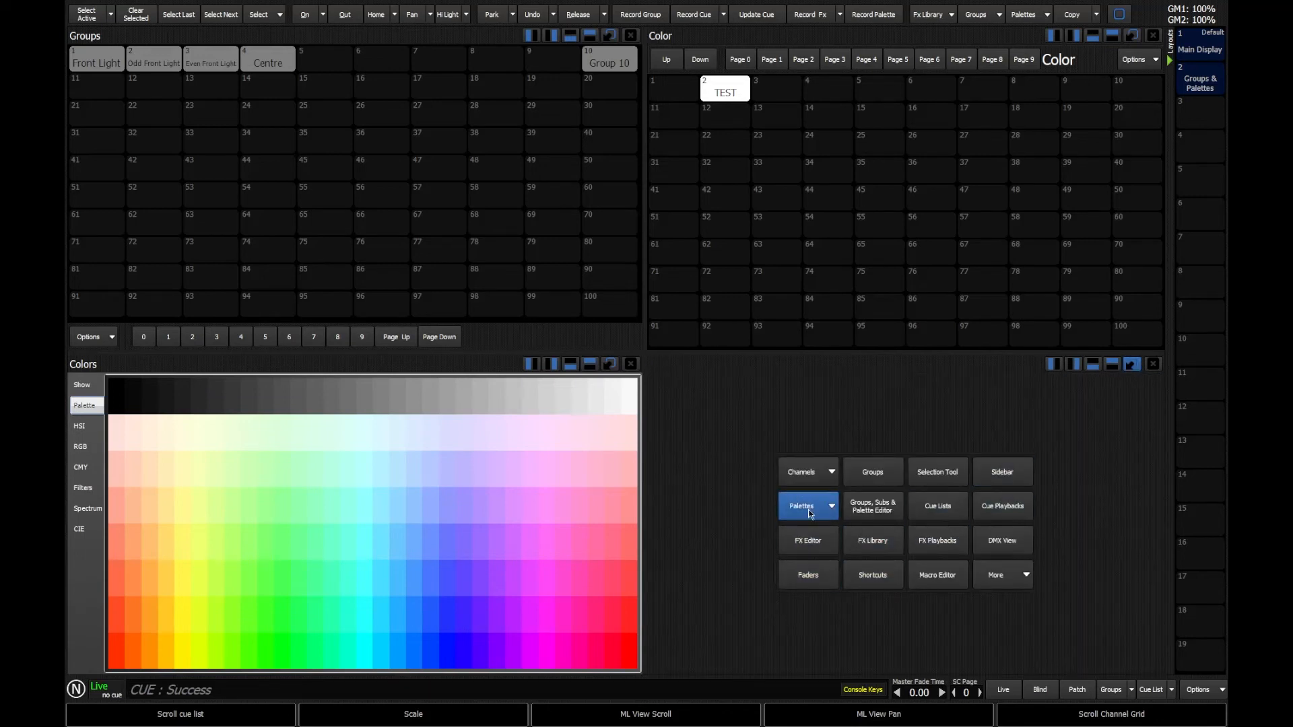
click(807, 505)
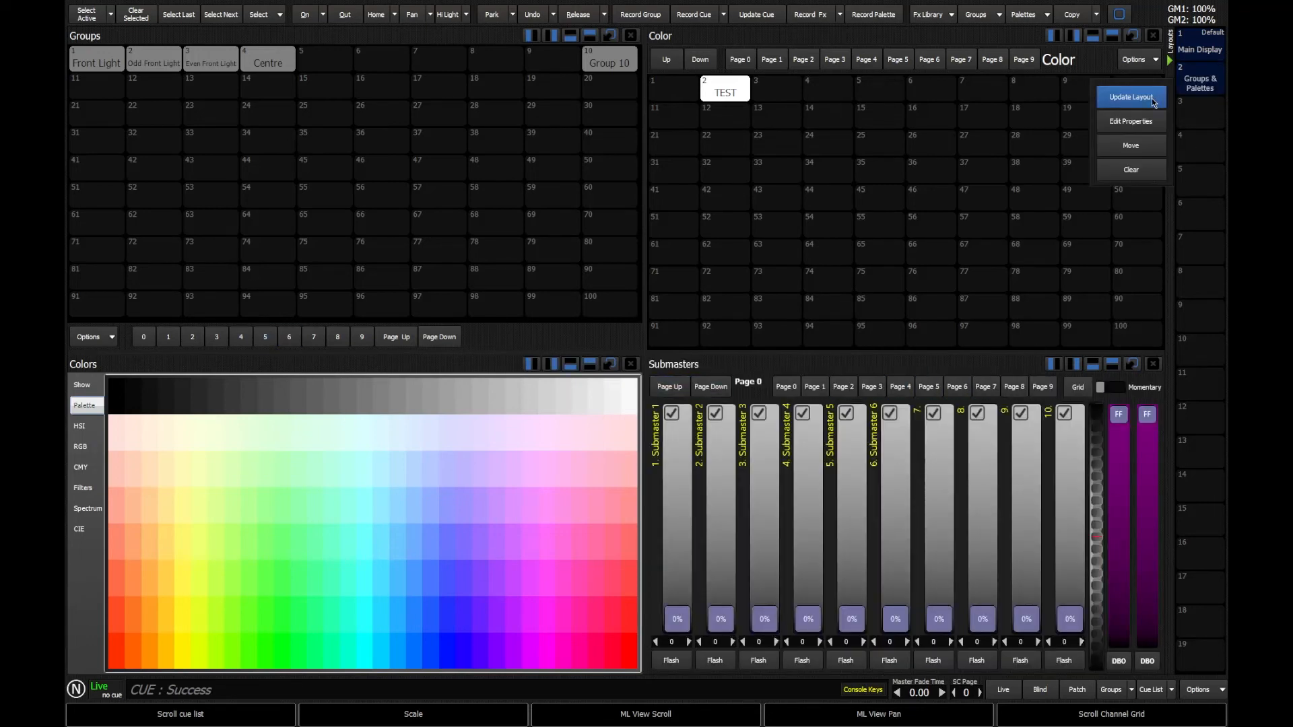
click(710, 387)
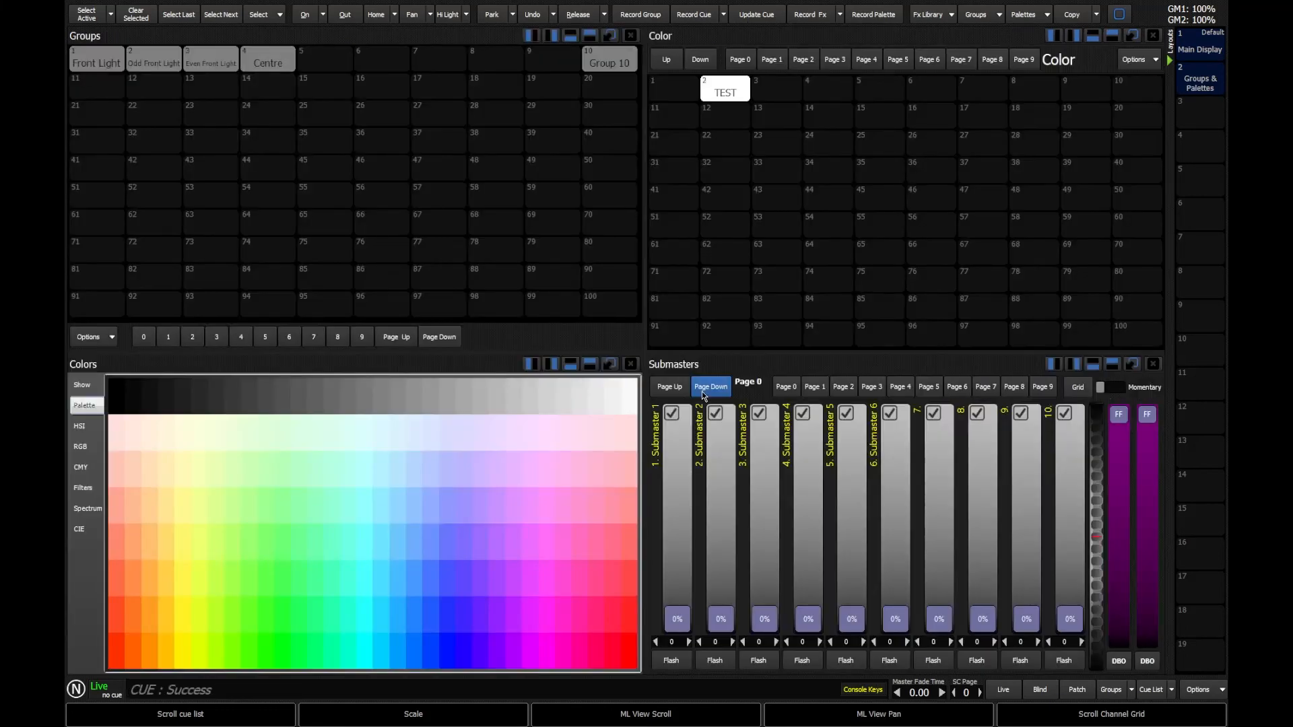
- Choose Update Layout from the window options to bring up Layout Properties for Groups & Palettes
click(1200, 78)
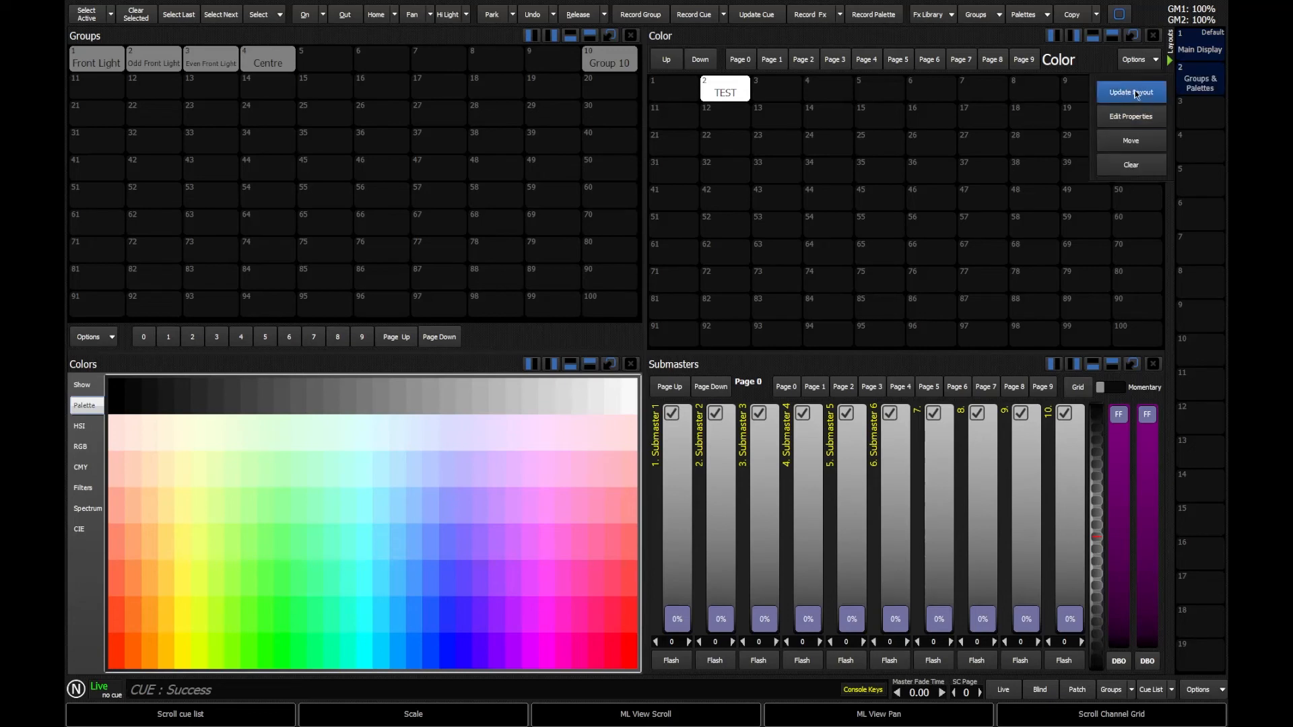
click(1130, 165)
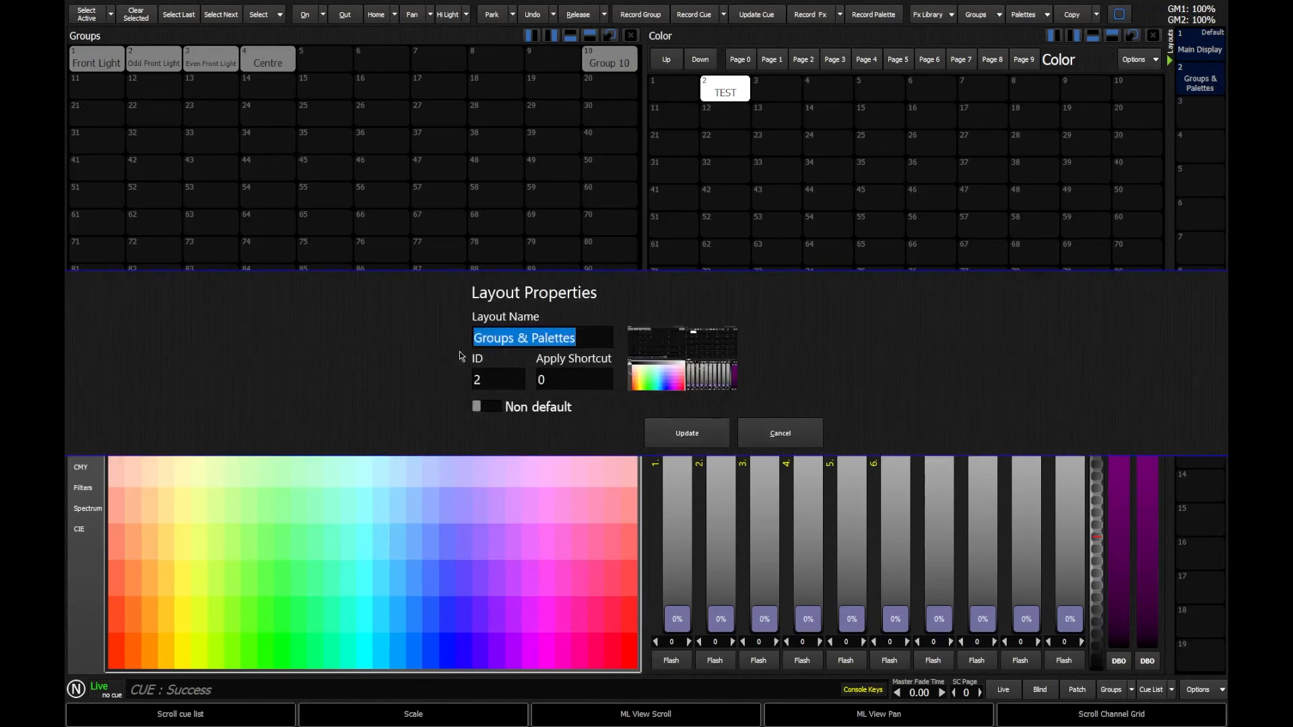
mouse_move(741, 508)
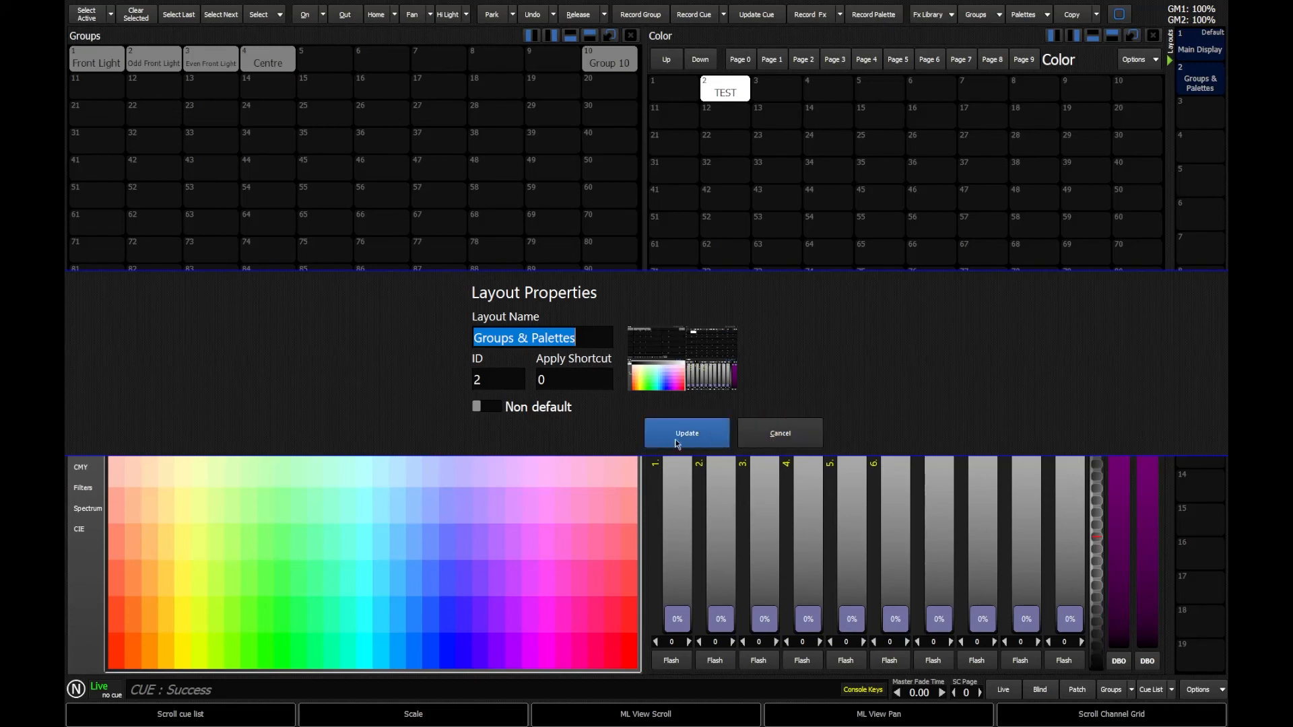
mouse_move(686, 432)
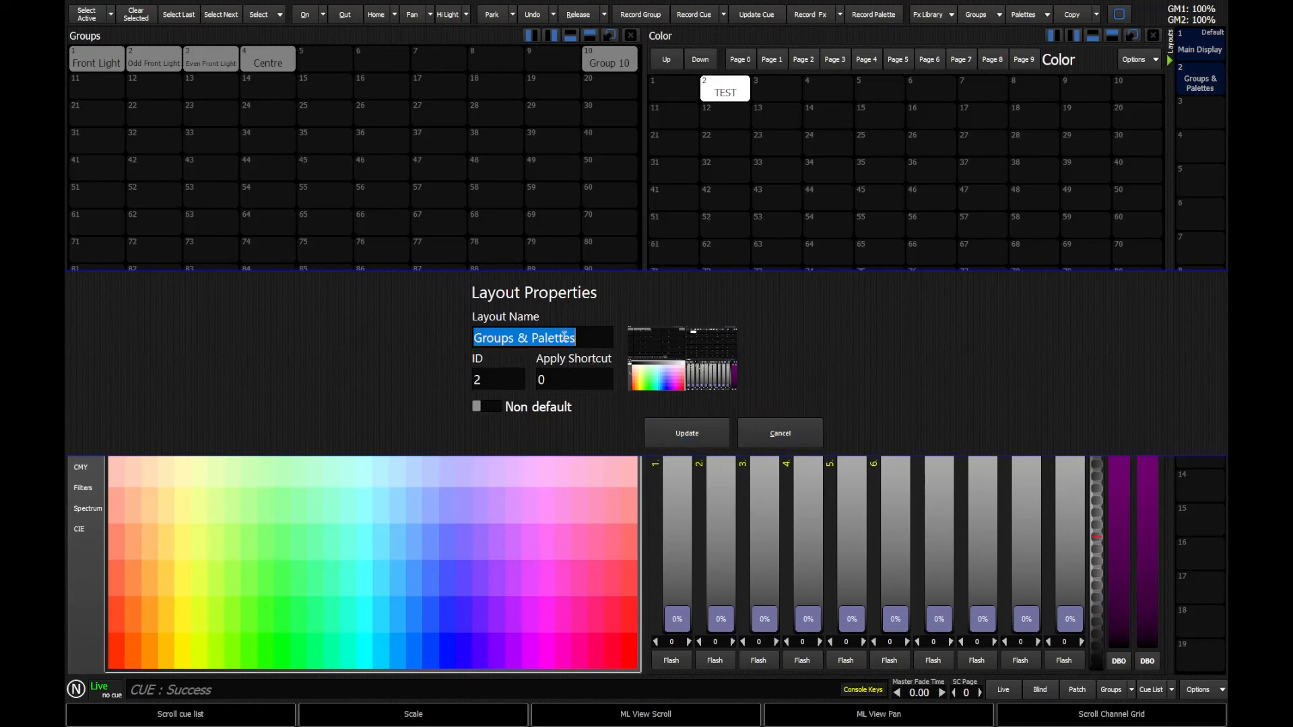